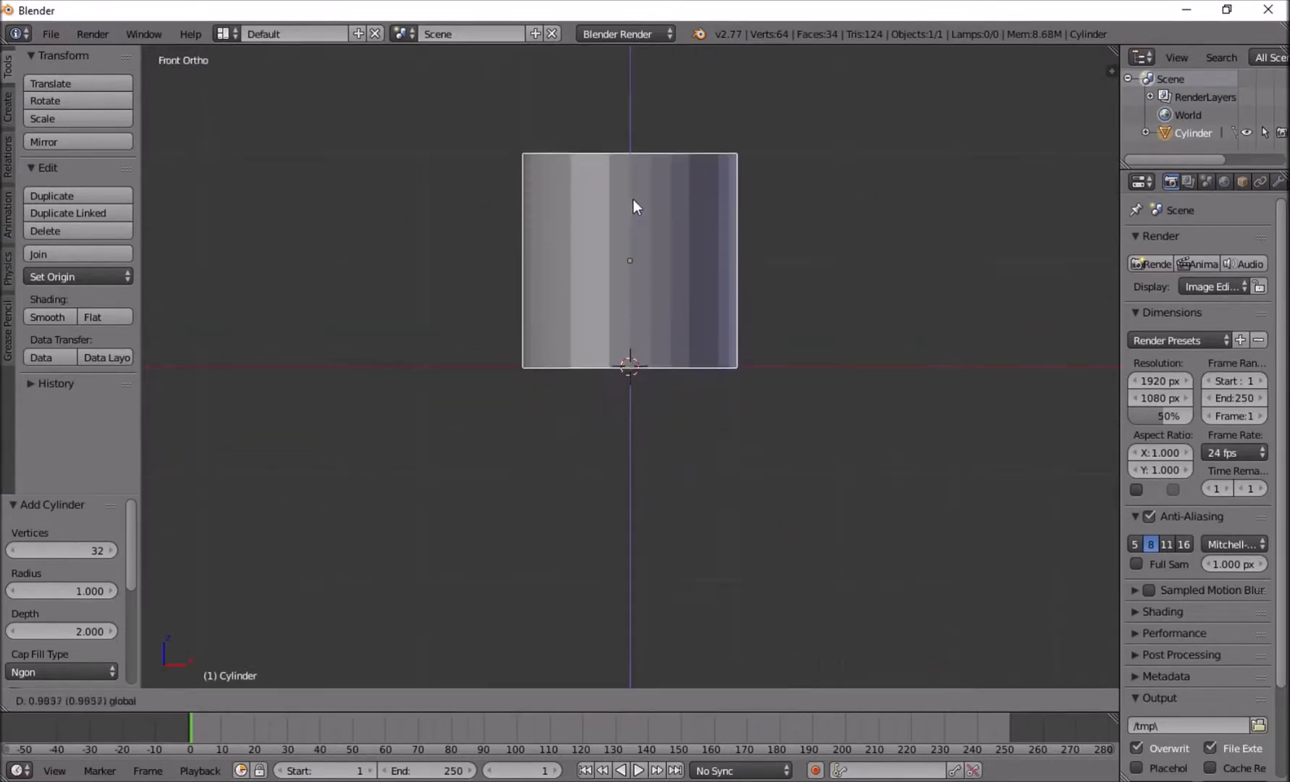
- Set the cylinder's origin at its base and delete the top face to open the pipe
click(52, 277)
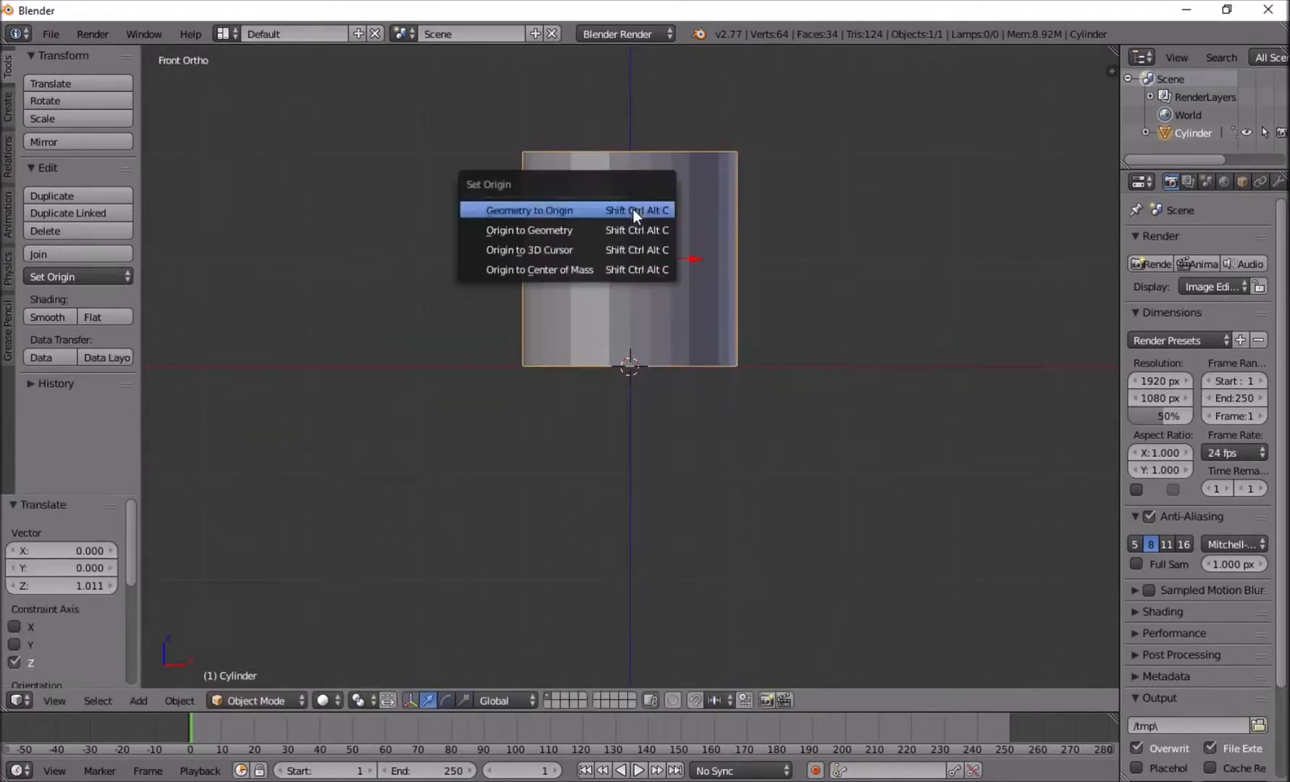
click(529, 249)
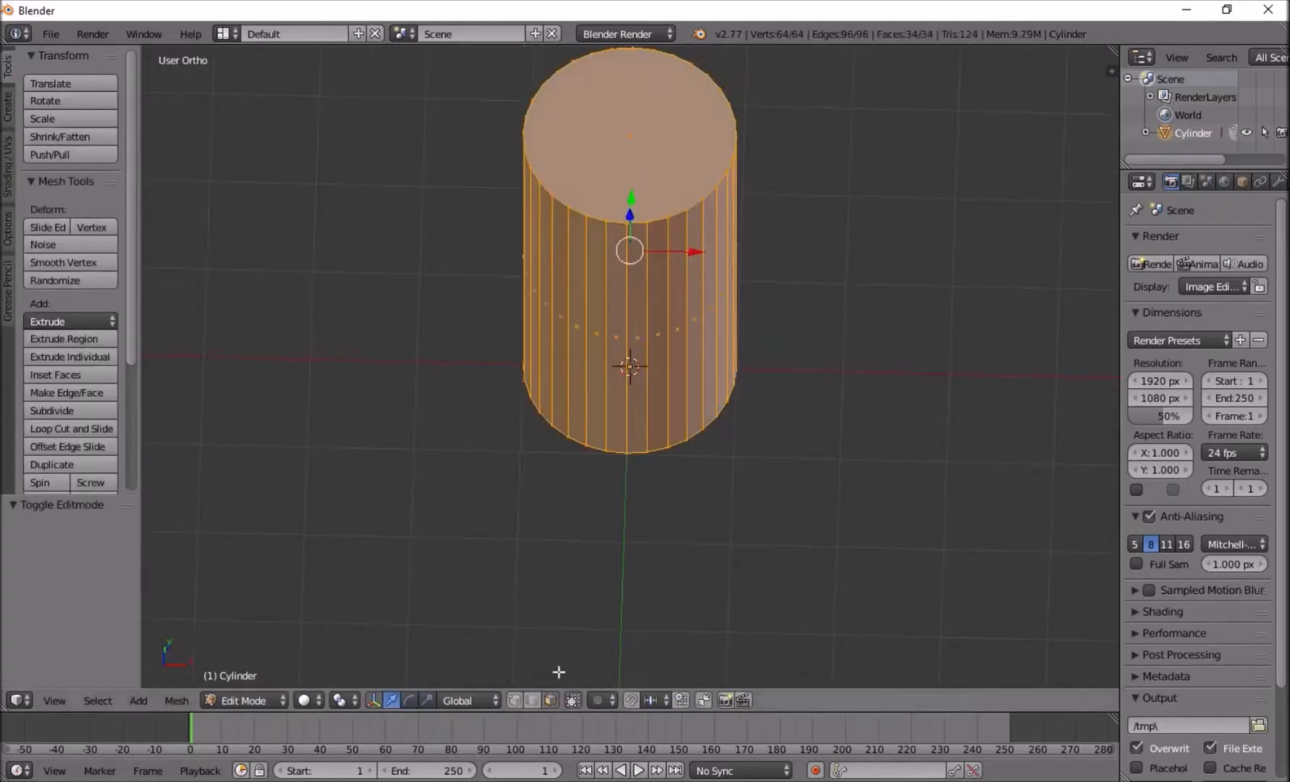
key(x)
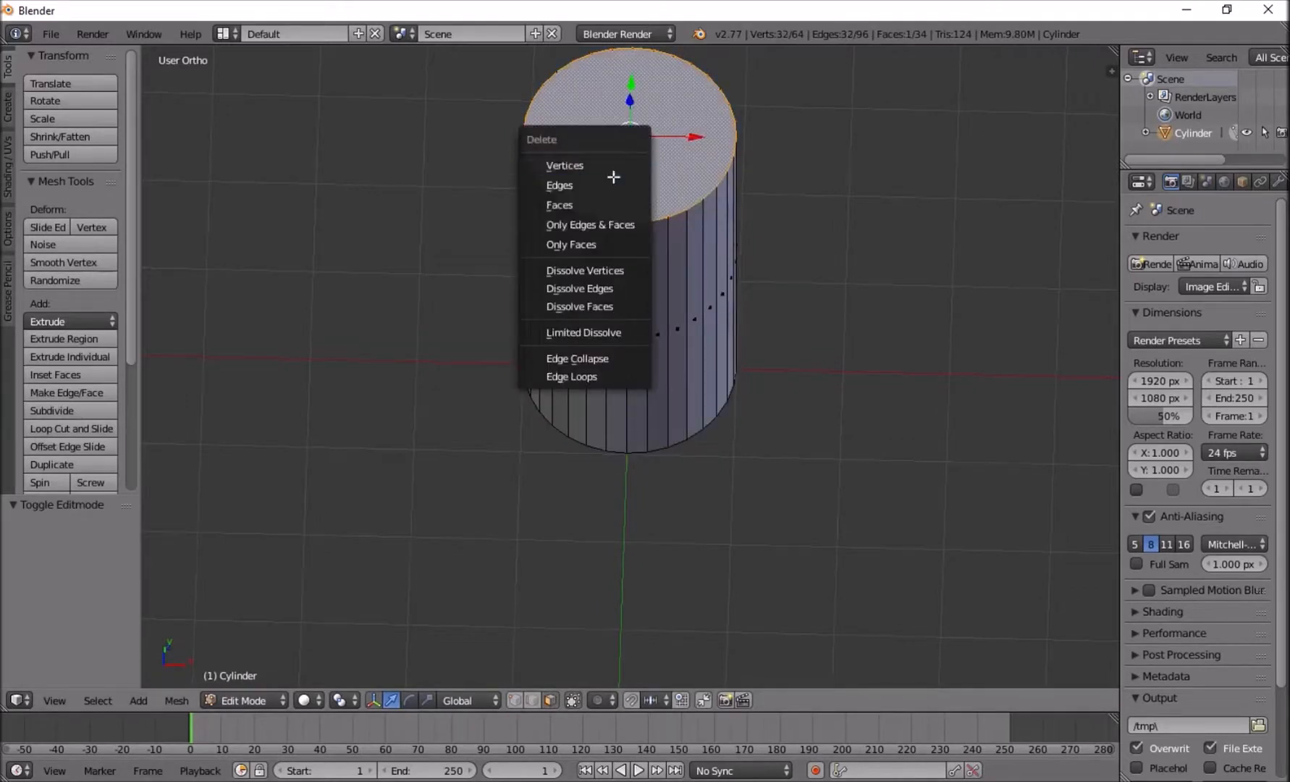
click(559, 205)
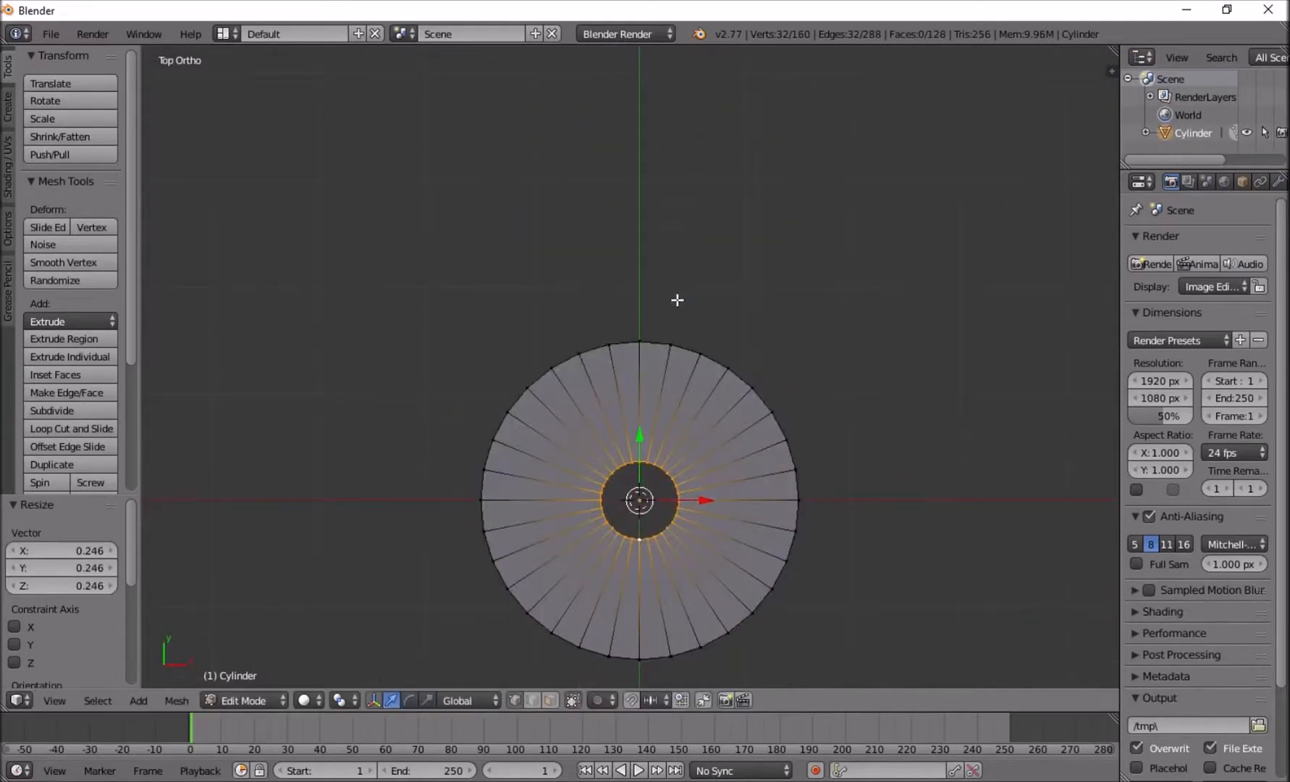
- Scale the extruded top edge loop inward to form the rim's inner ring
drag(678, 300, 877, 311)
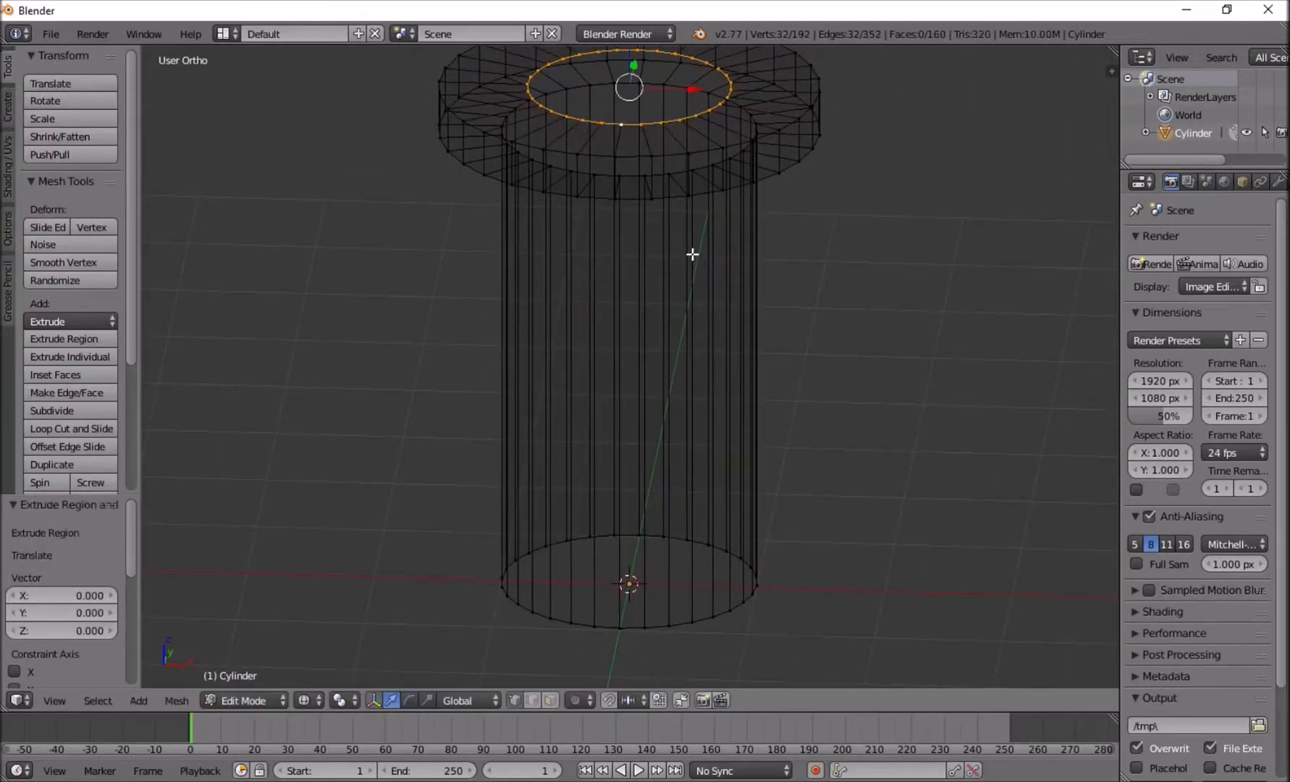
key(KP_1)
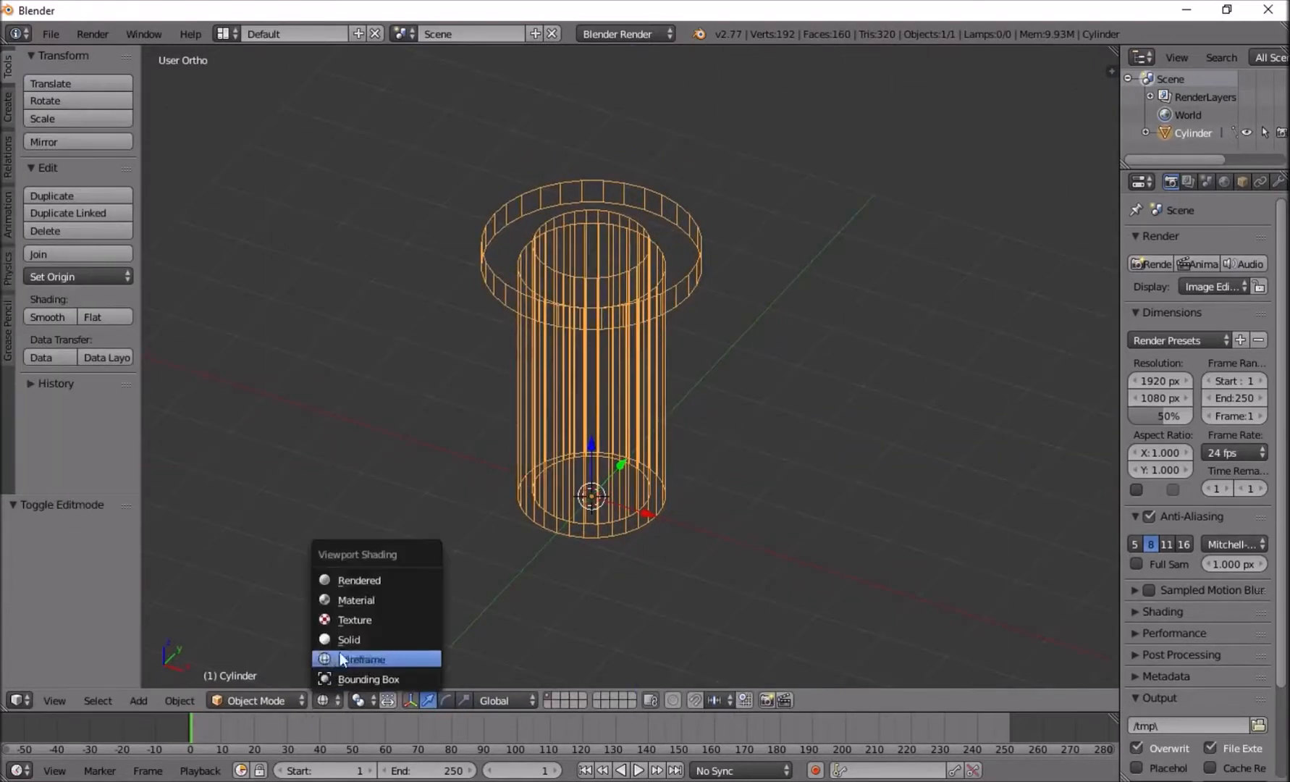
- Return to solid shading, select the pipe and apply a Smart UV Project unwrap
click(349, 639)
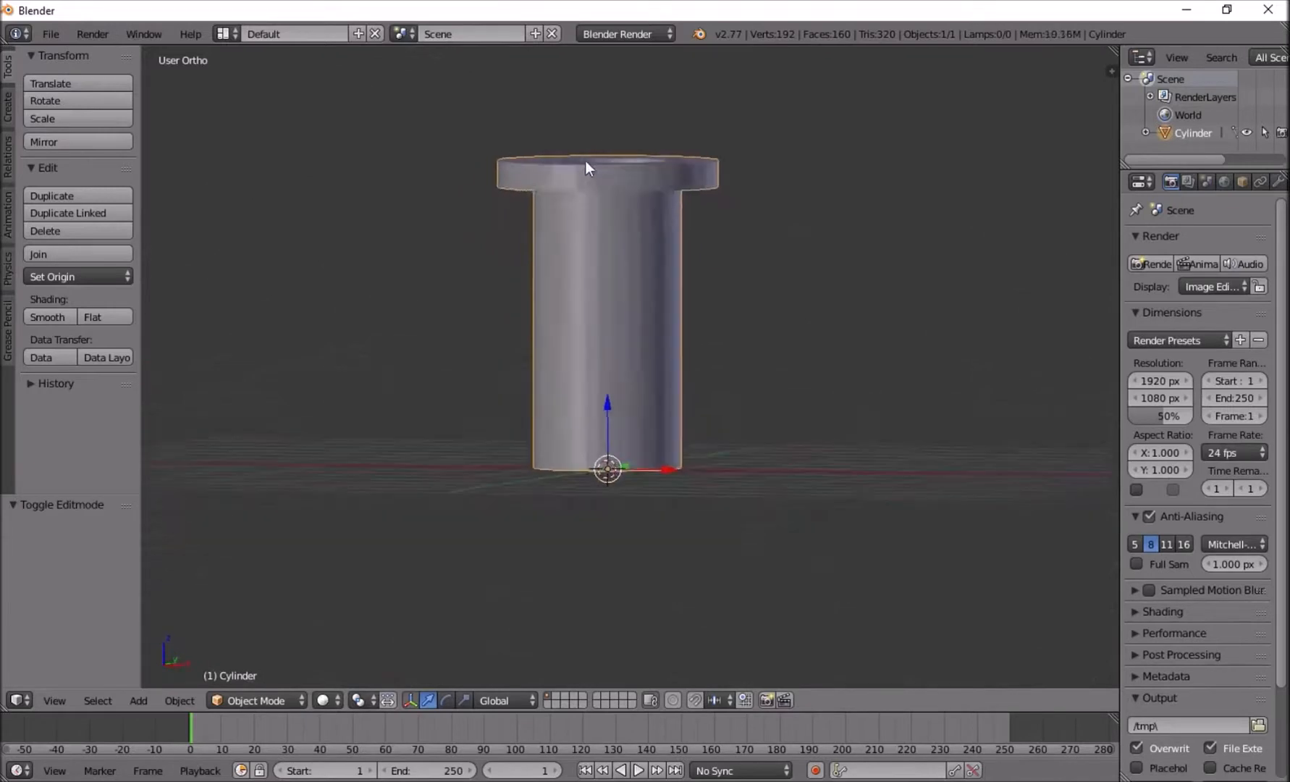
click(47, 317)
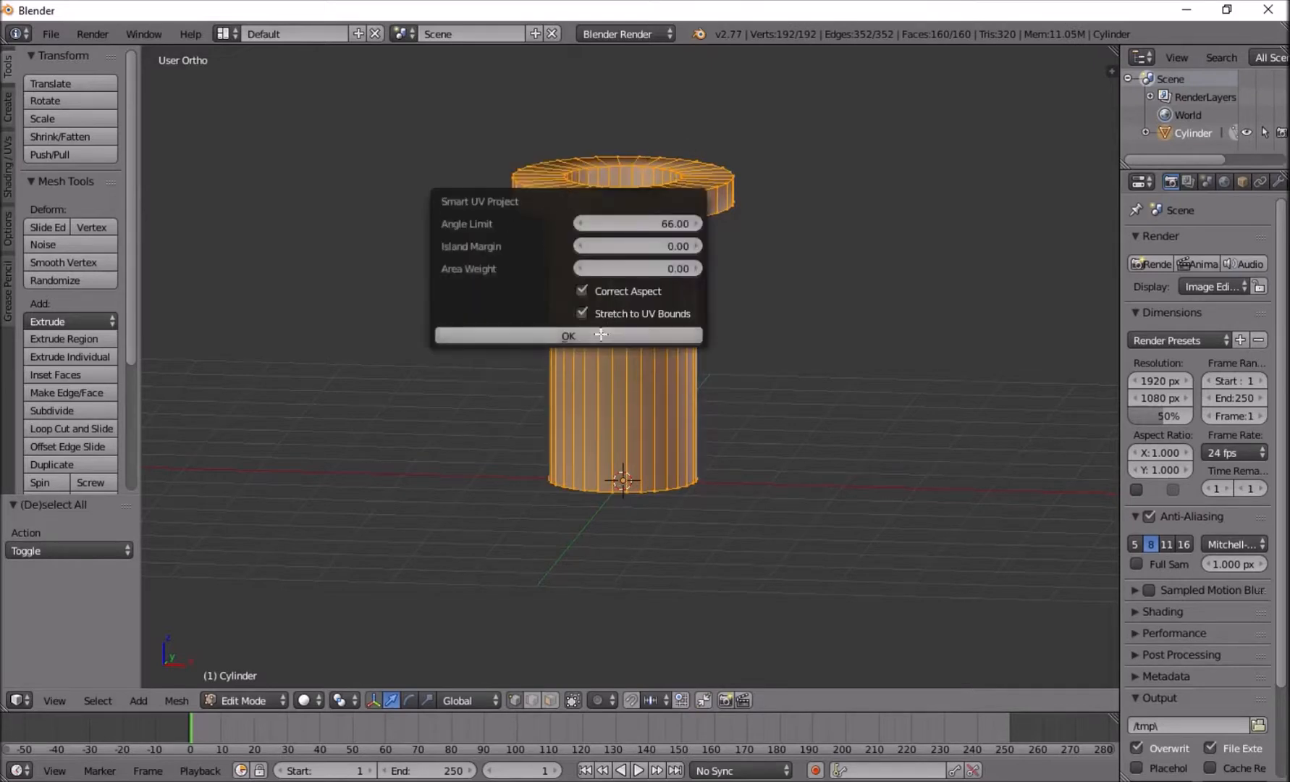
click(51, 33)
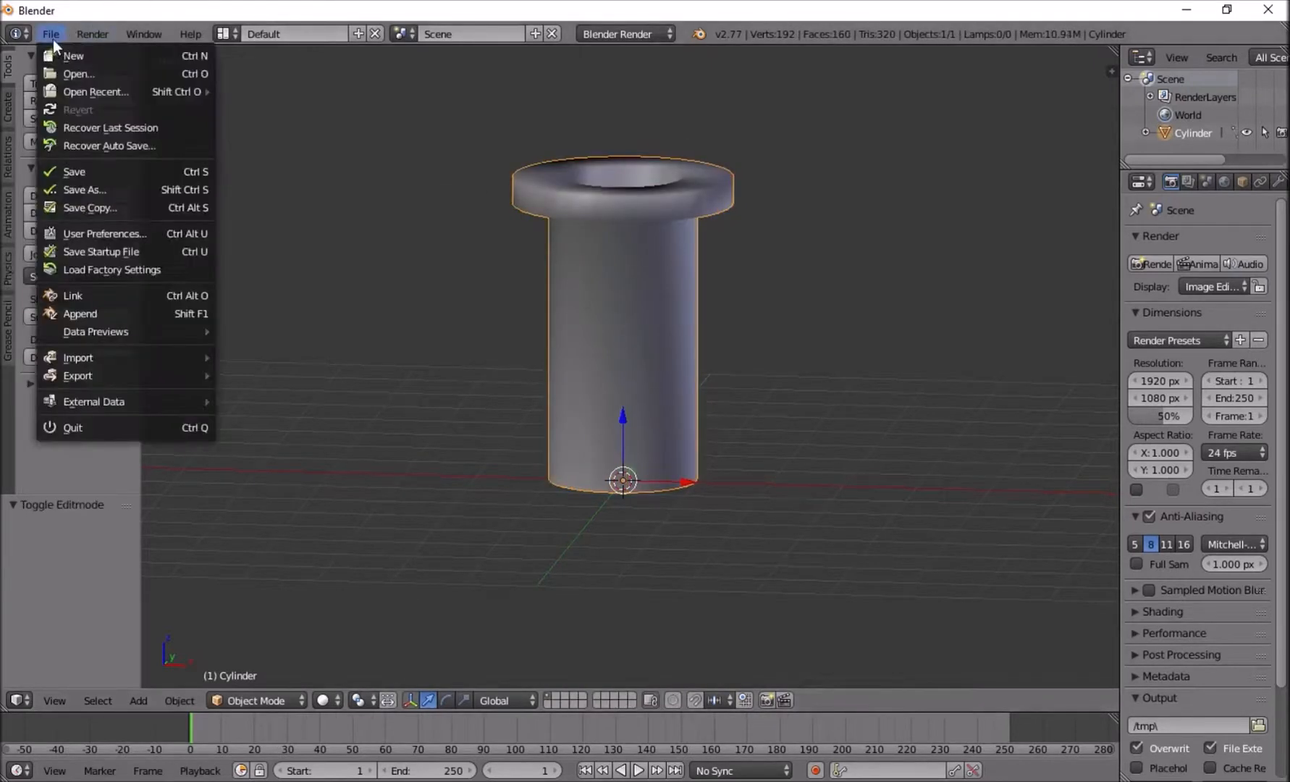
mouse_move(78, 375)
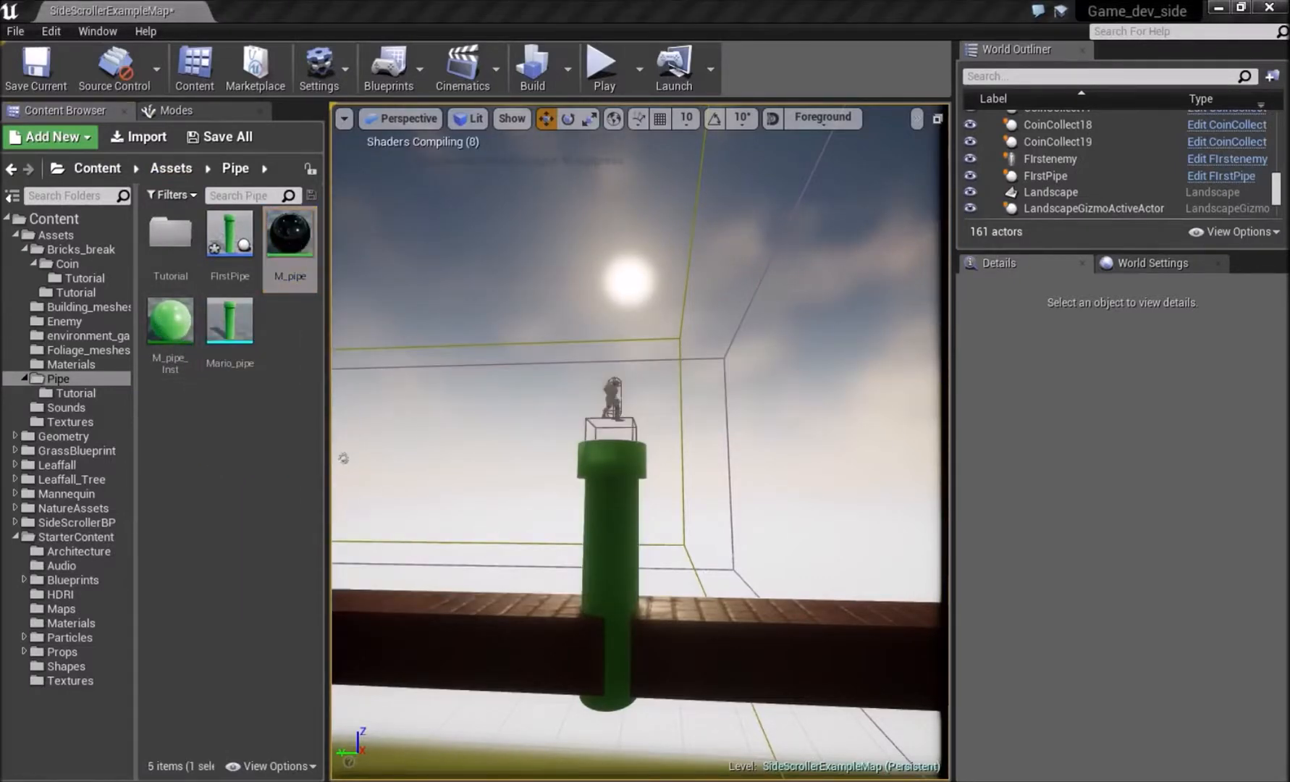
double_click(288, 232)
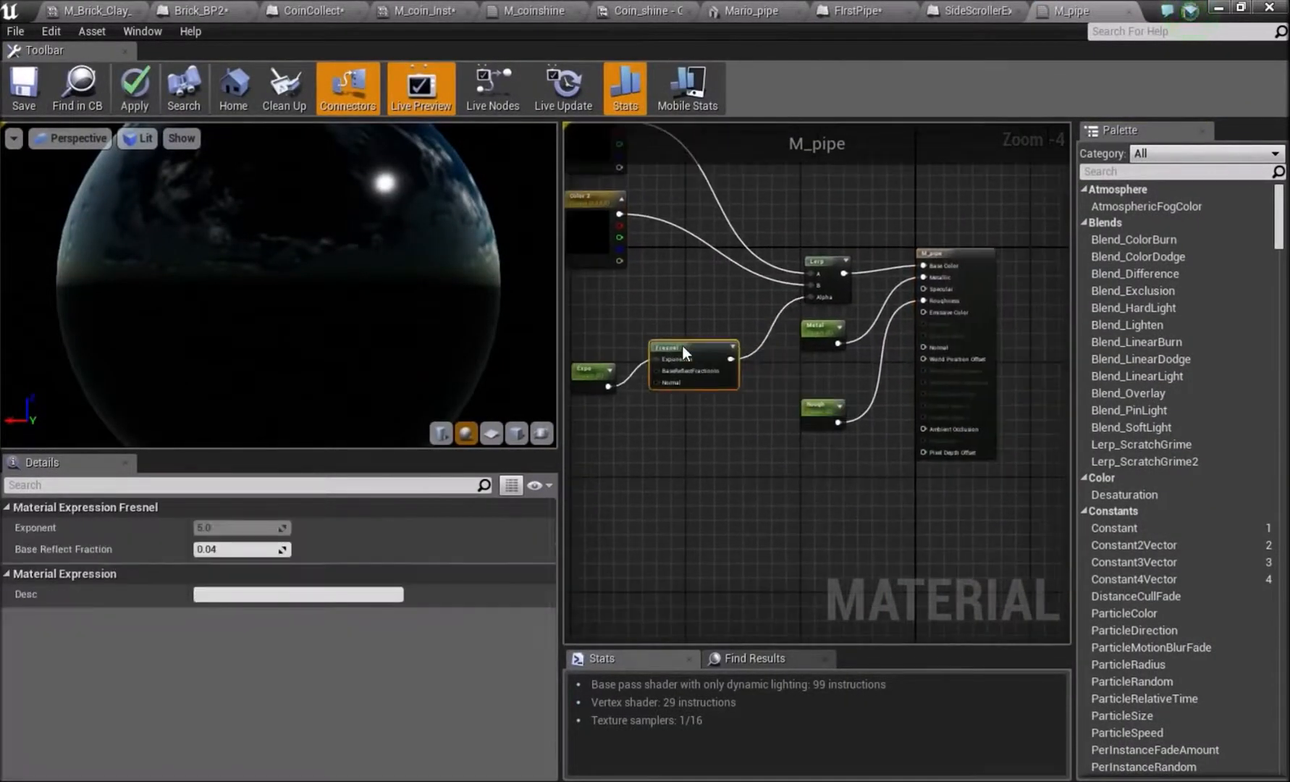
click(588, 346)
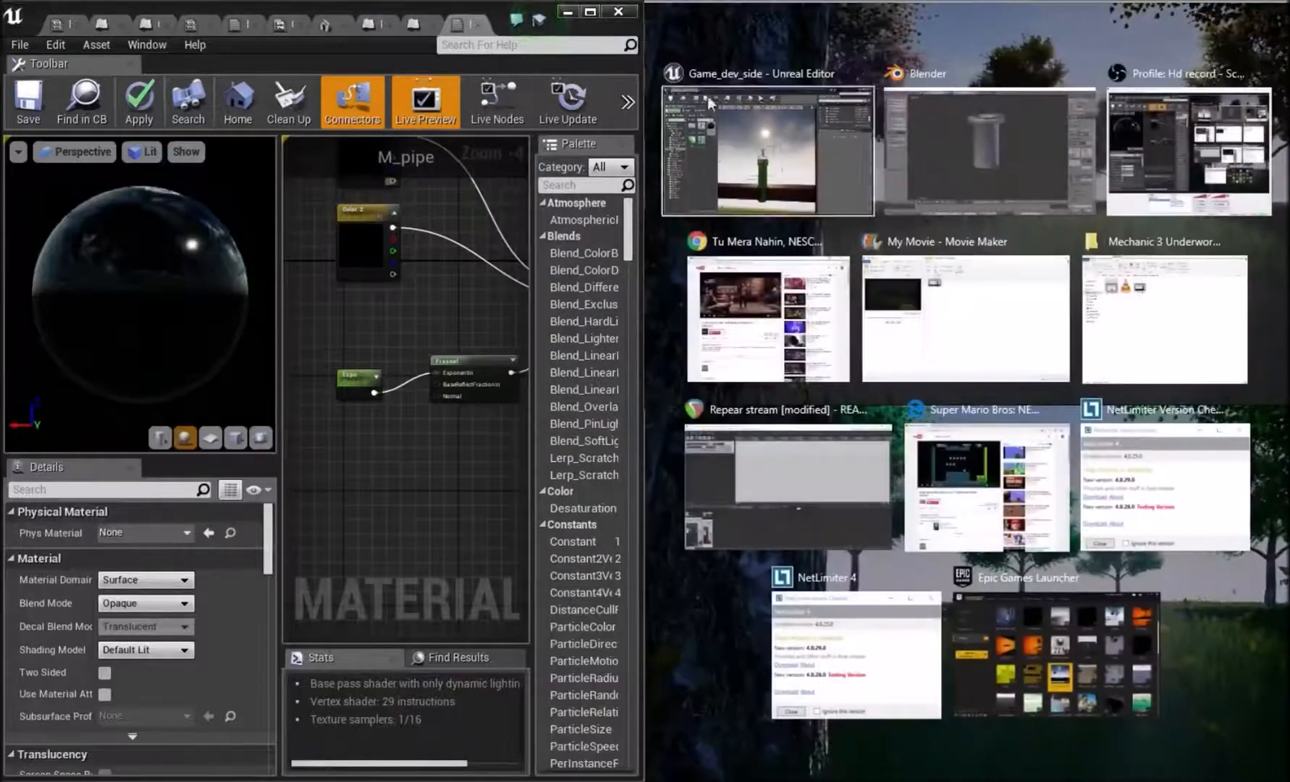
click(765, 151)
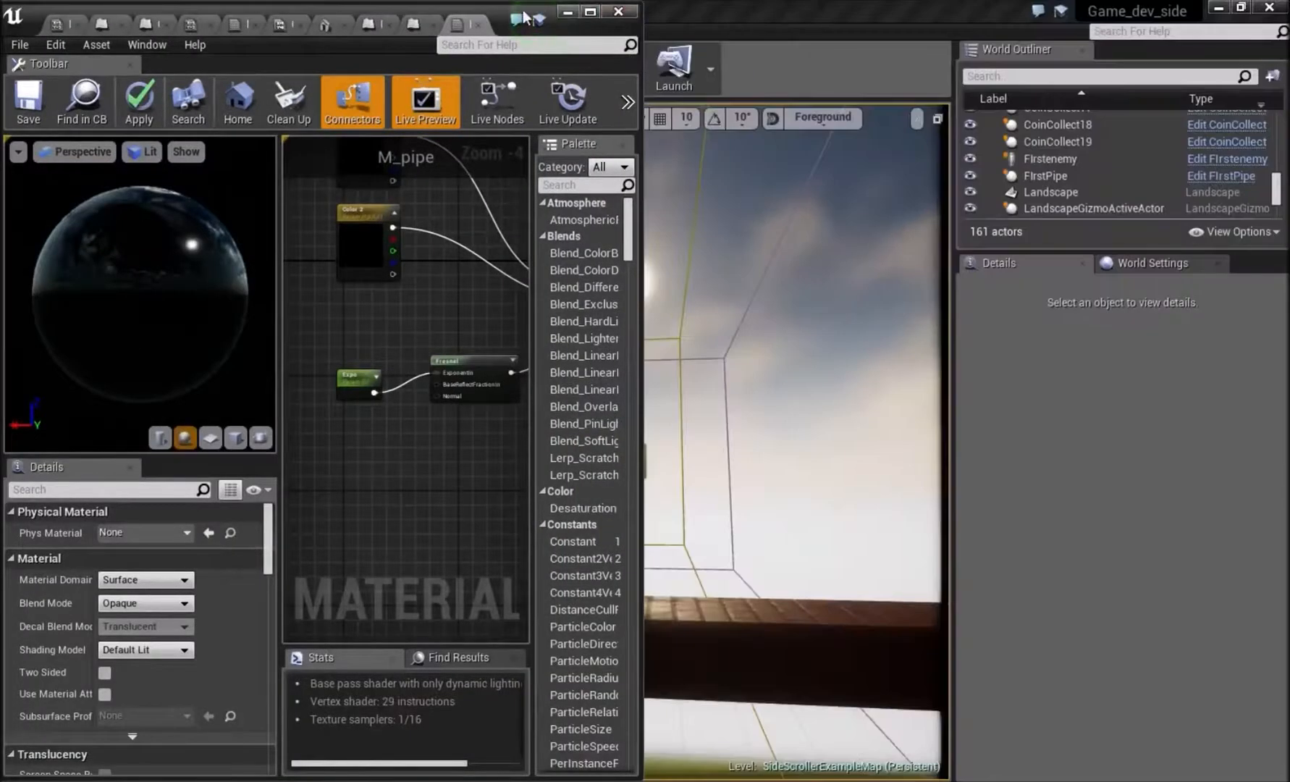
click(619, 10)
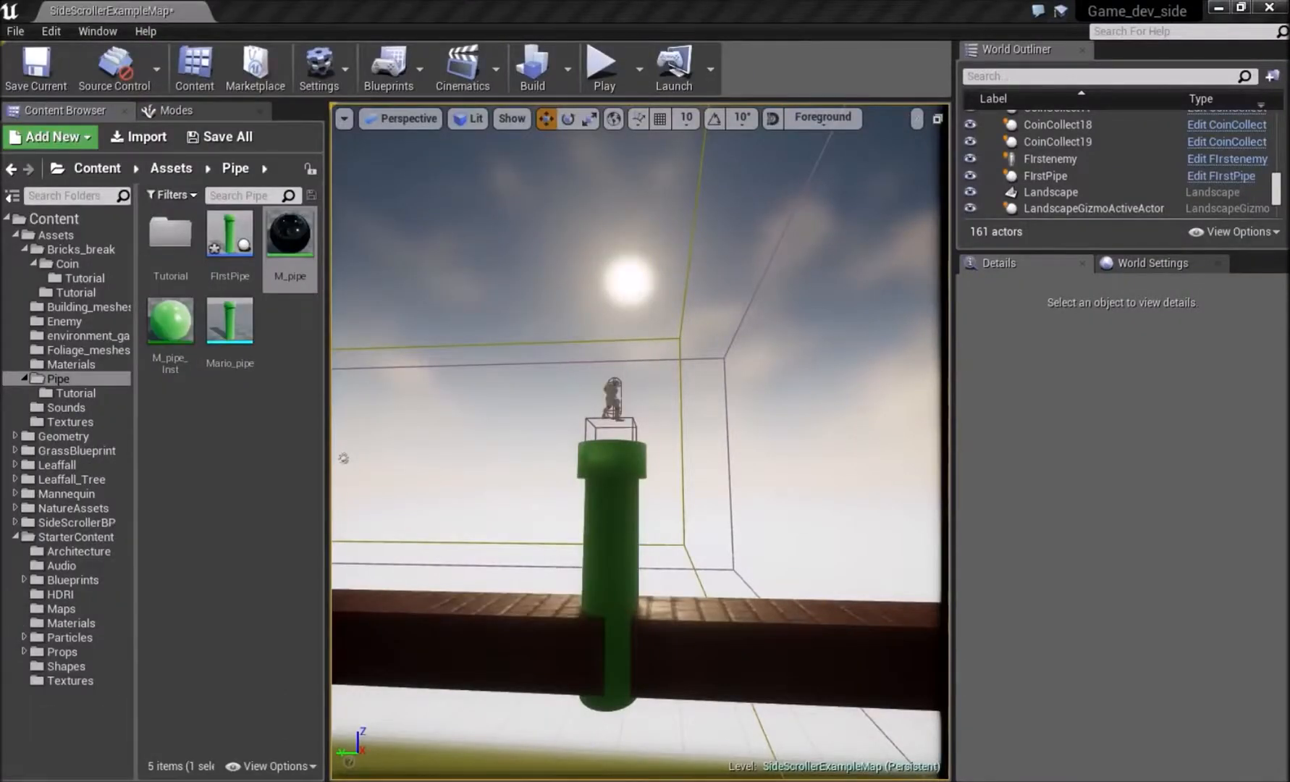
- Open the Tutorial folder to hold the new PipeTeleport actor blueprint
double_click(169, 232)
text(PipeTelep)
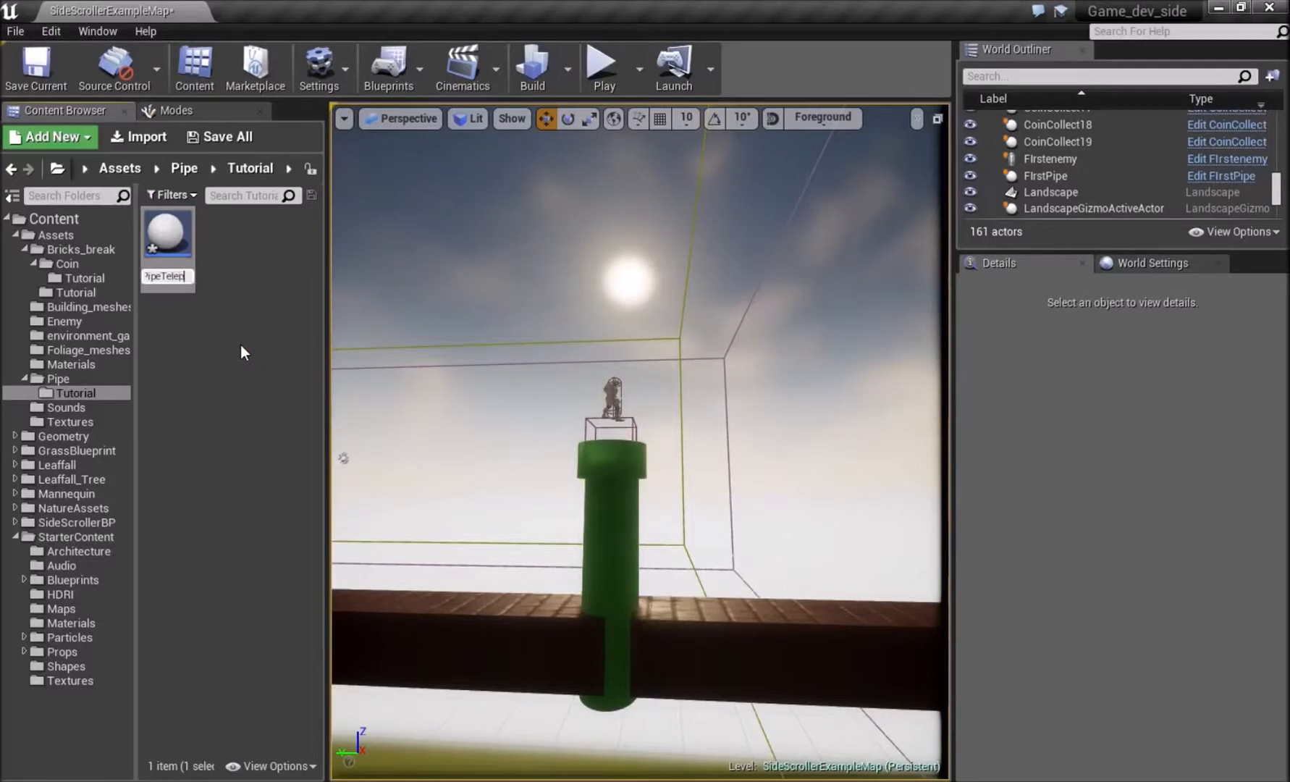
mouse_move(166, 231)
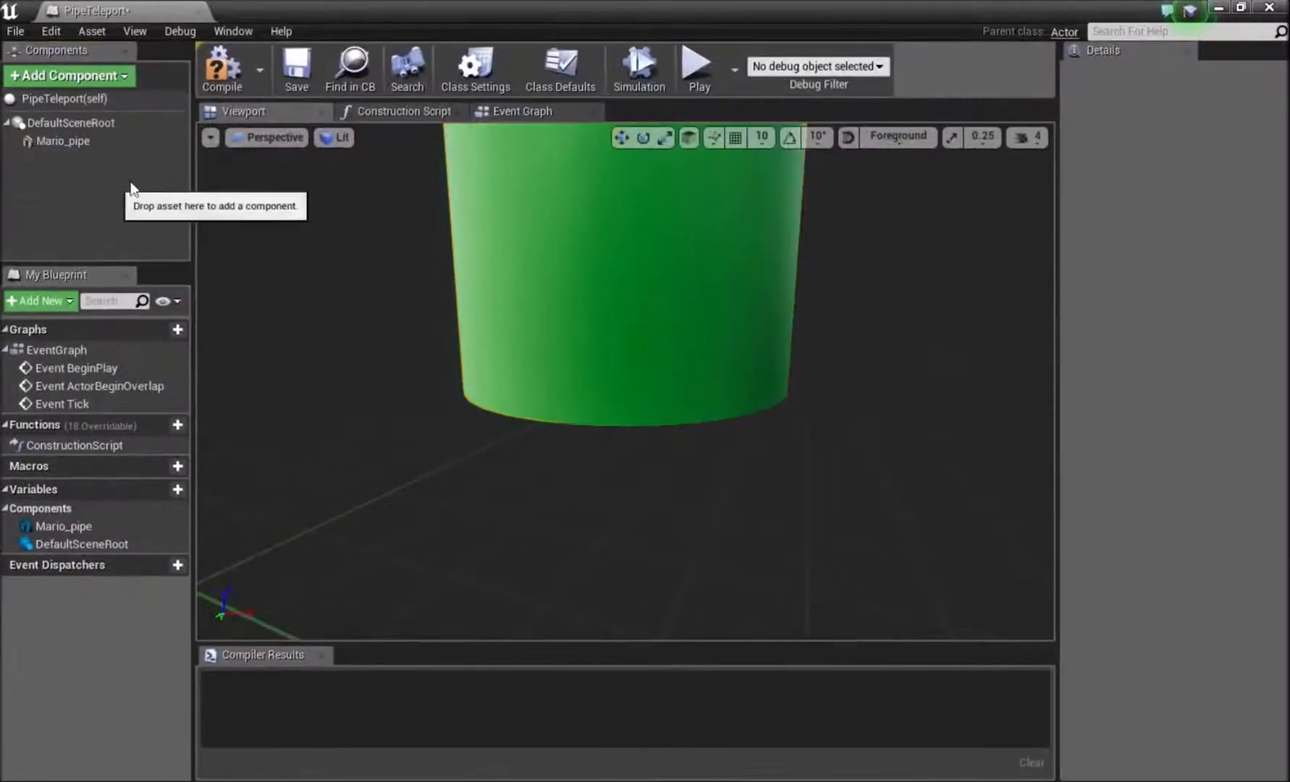
- Add a Box Collision component and raise it to the pipe's mouth
click(68, 76)
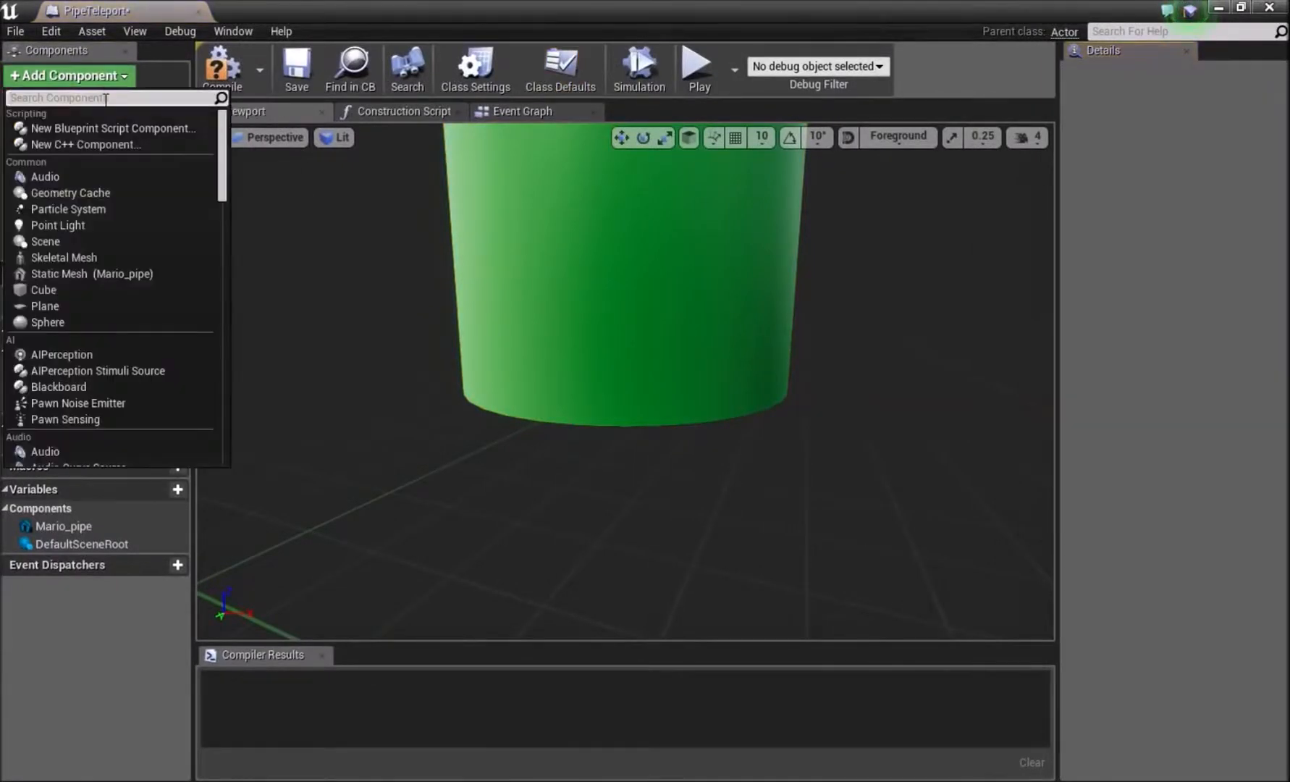
text(collisio)
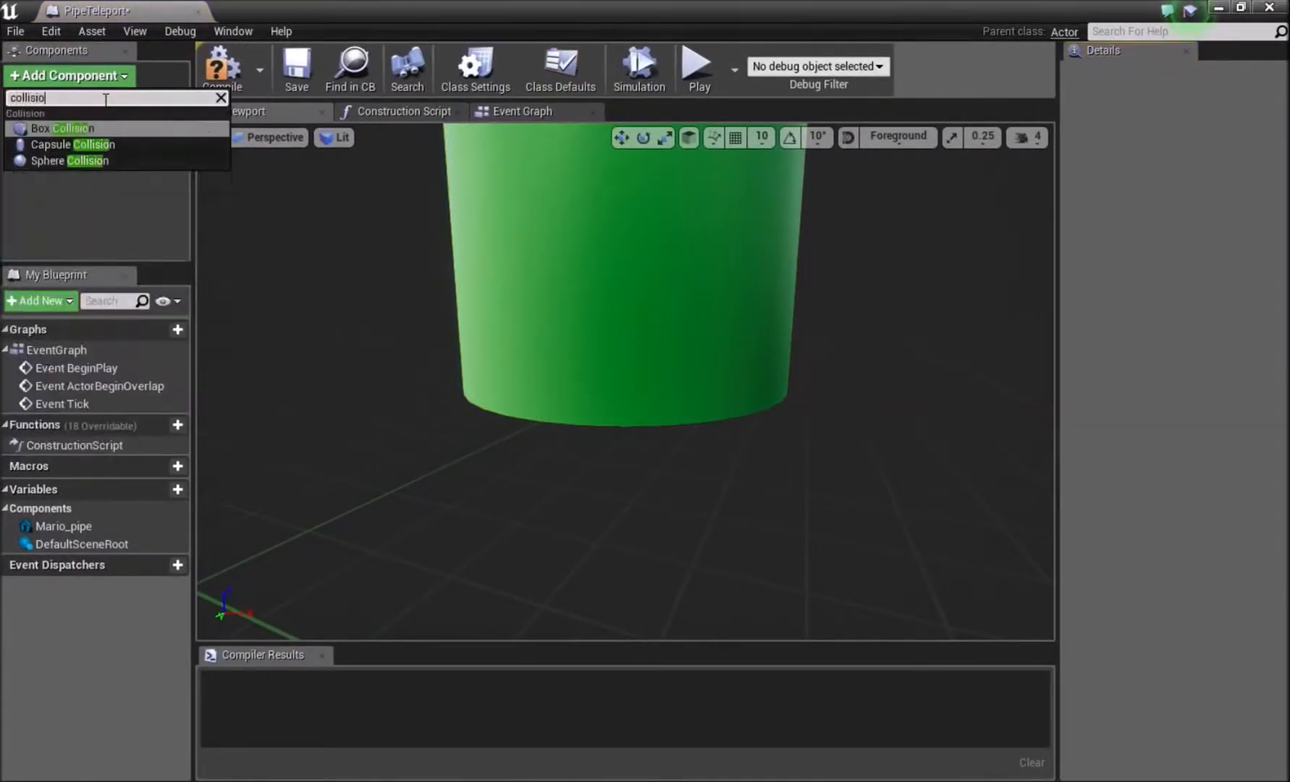
click(60, 127)
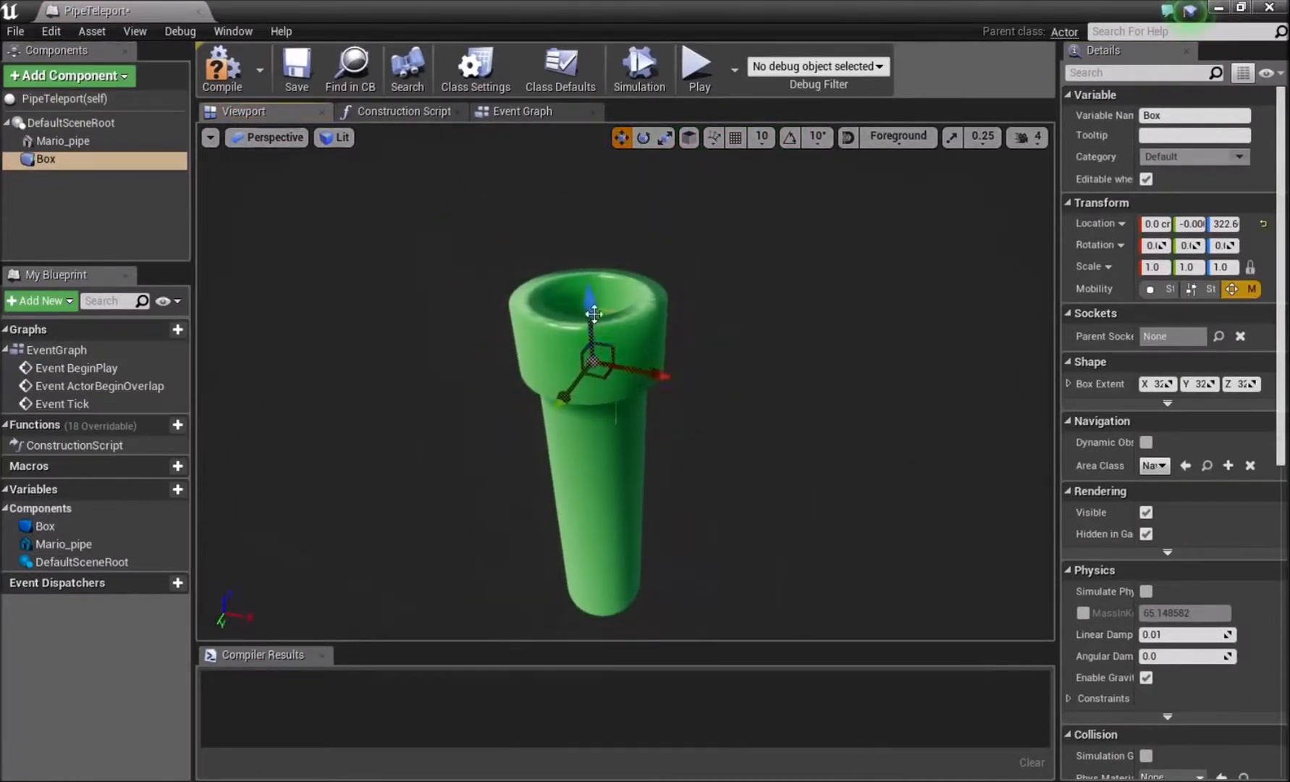
drag(594, 293, 584, 235)
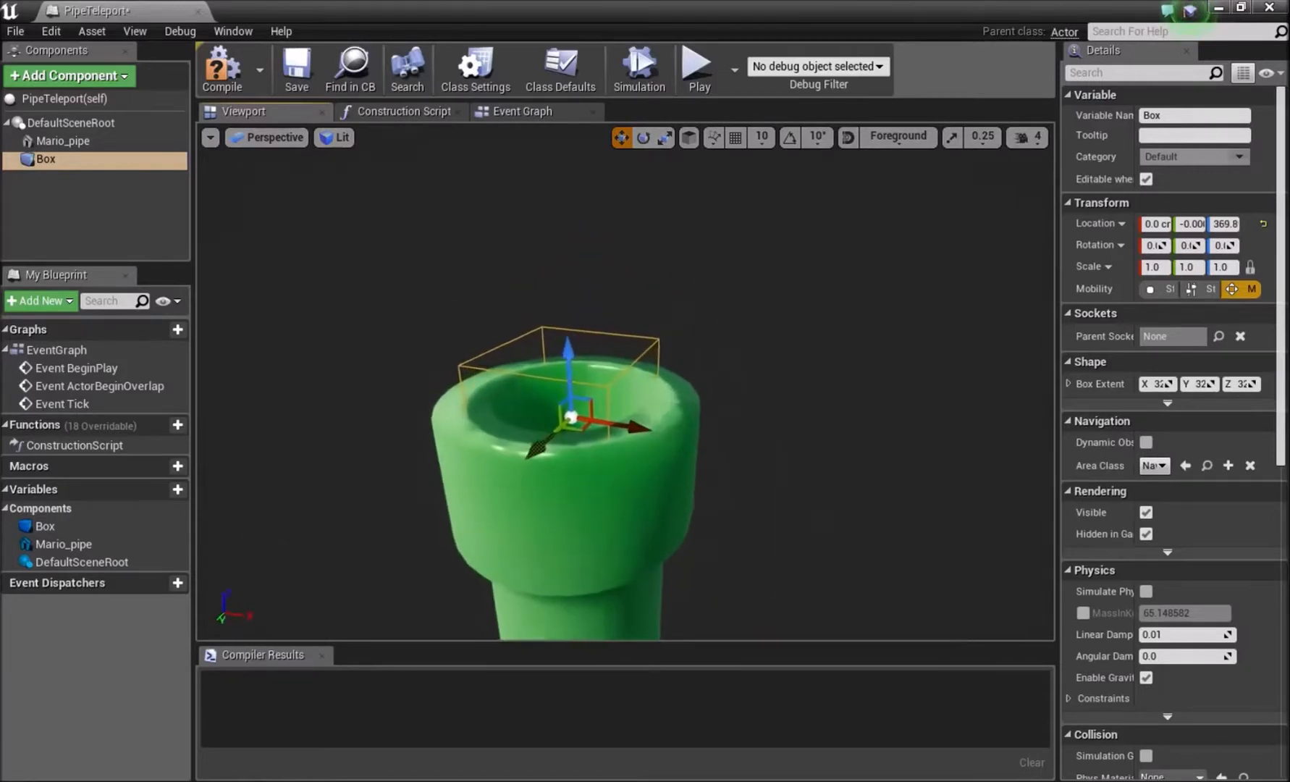
- Review the pipe mesh component's collision settings and return to the blueprint editor
click(62, 141)
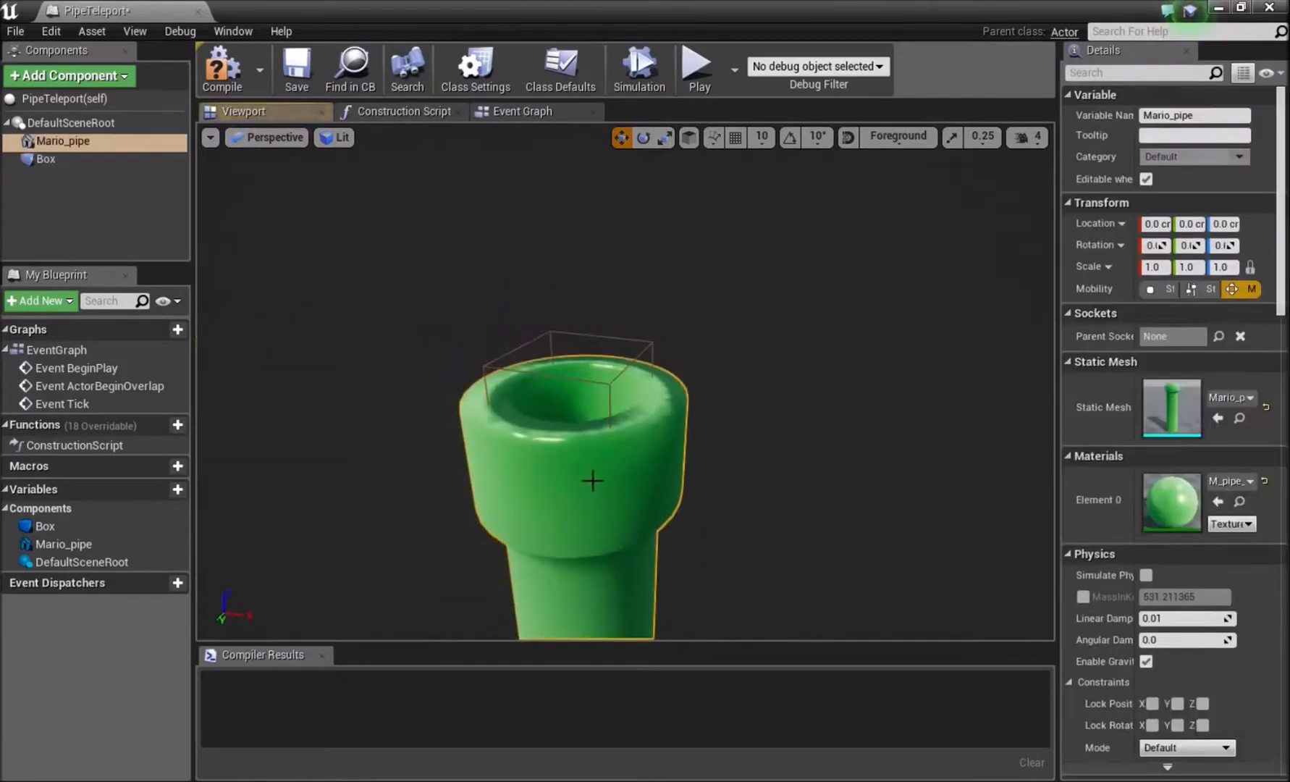
scroll(down, 3)
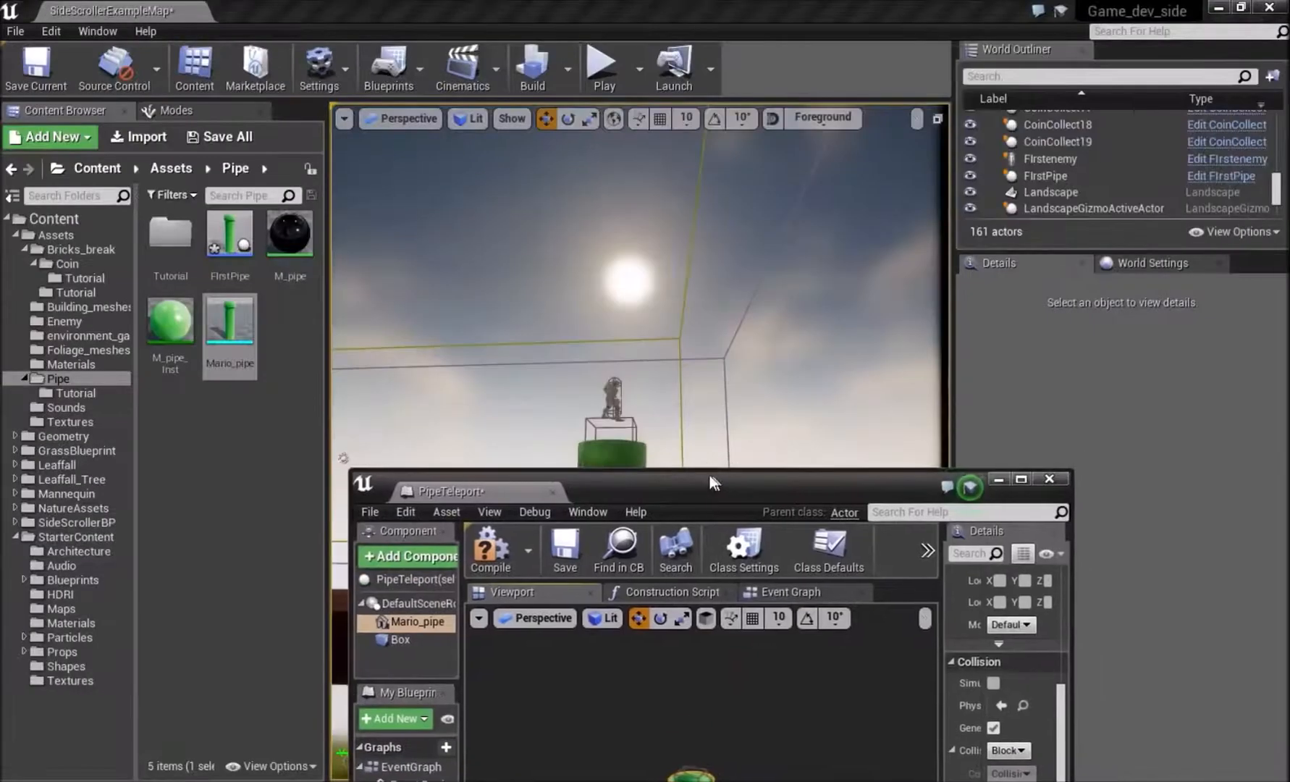
mouse_move(230, 318)
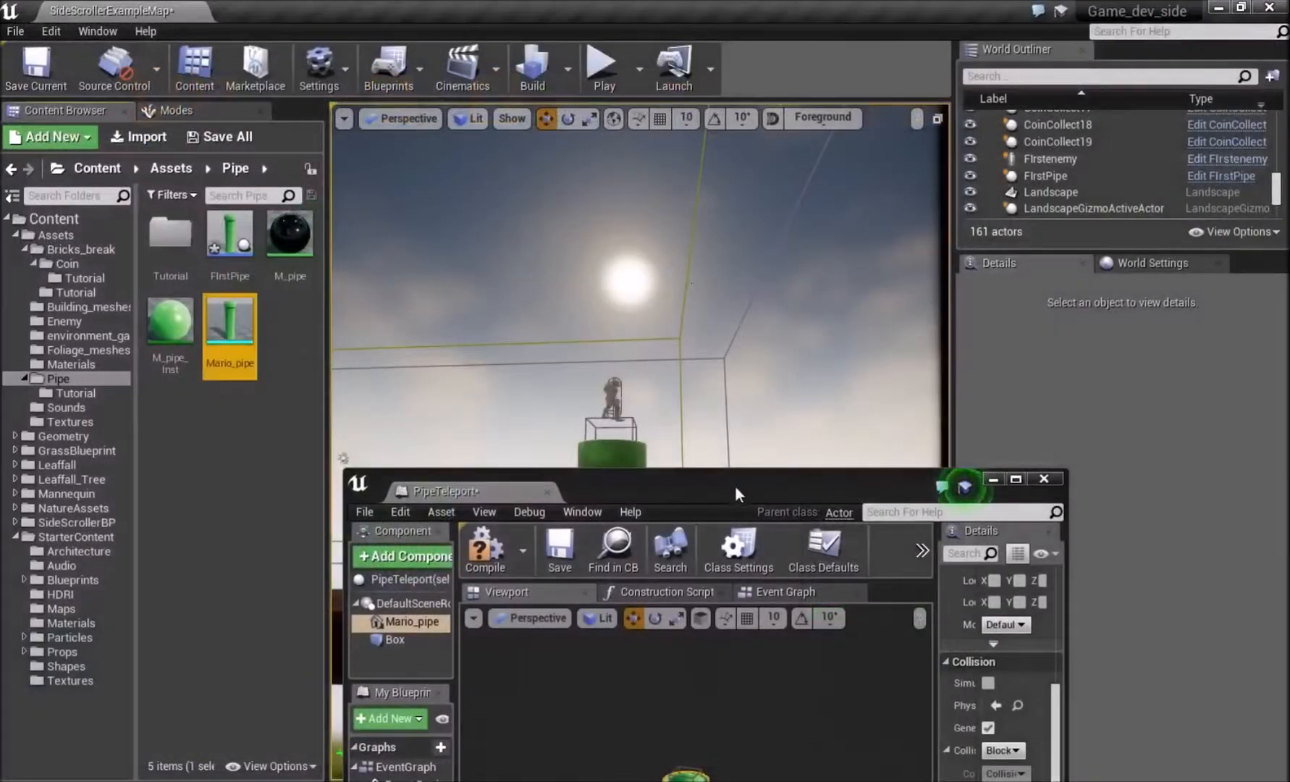
click(1015, 480)
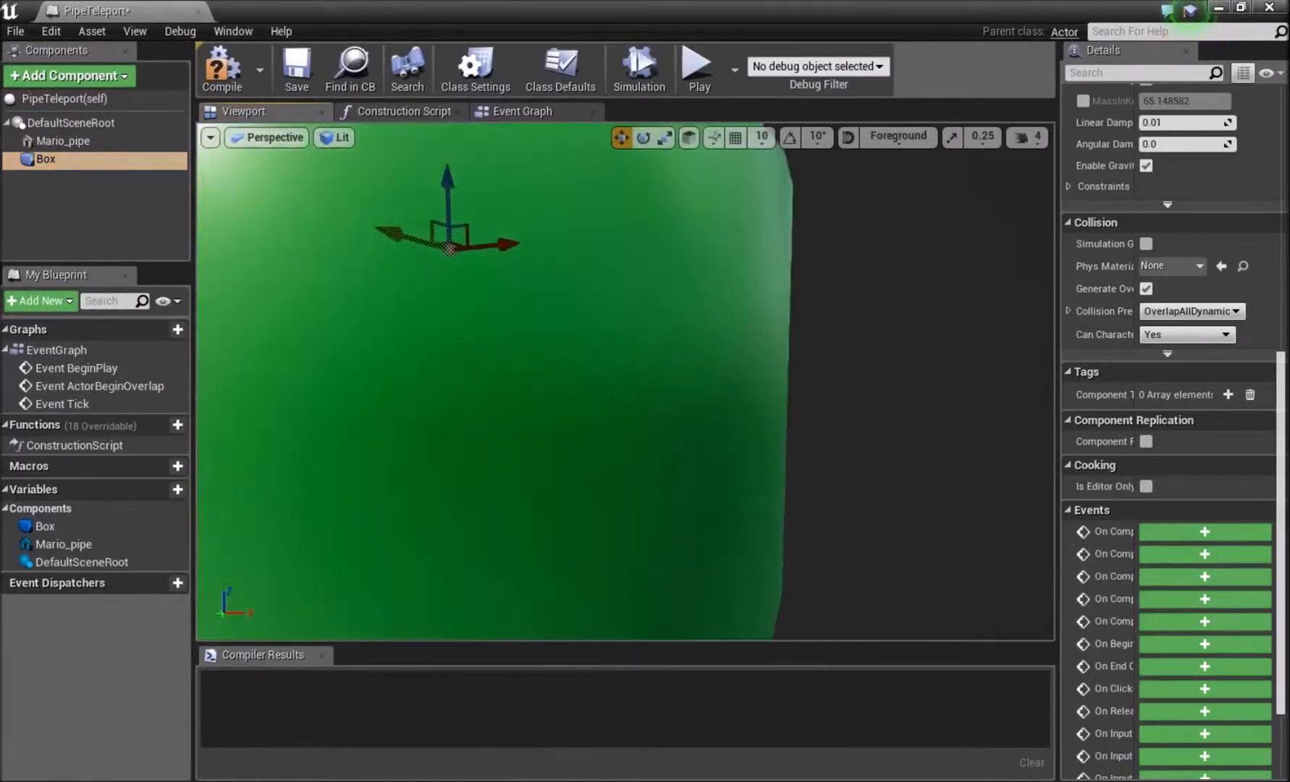
- In the Event Graph, add the box's On Component Begin Overlap event
click(520, 112)
text(D)
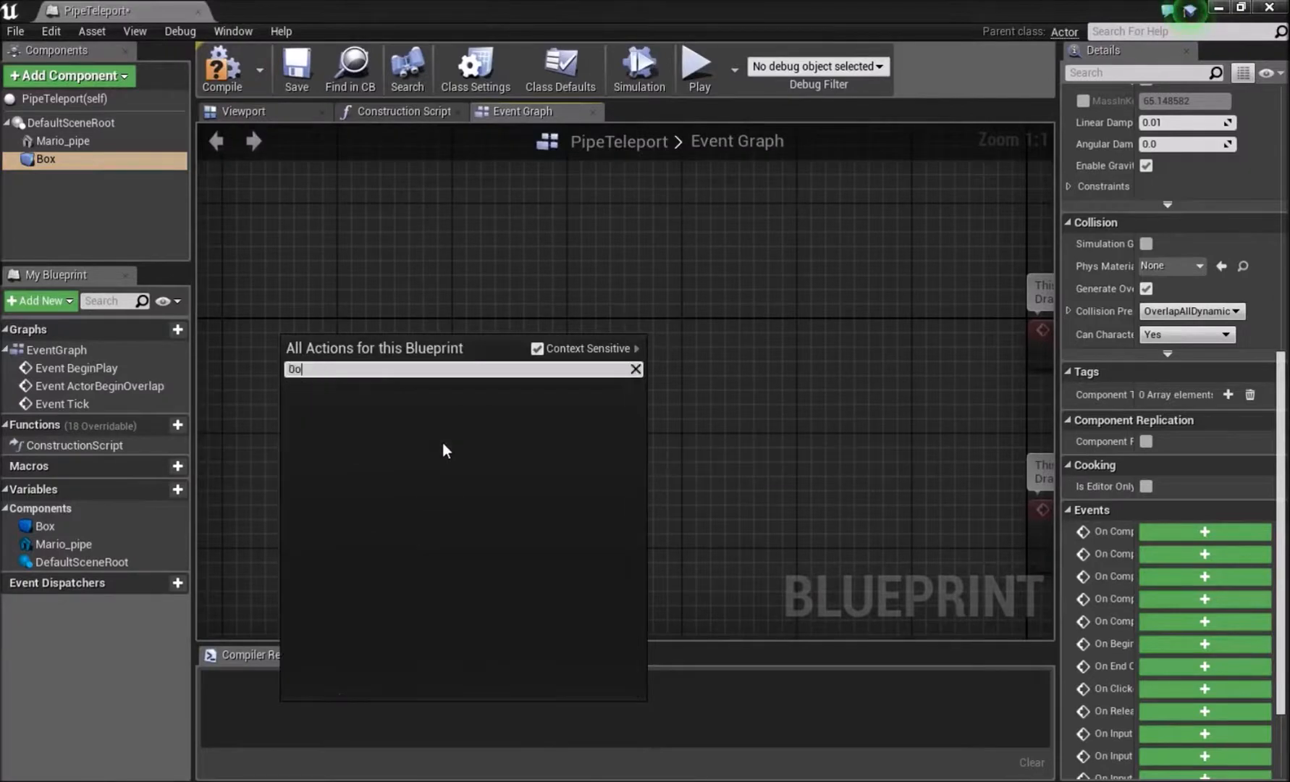
text(on overlapp)
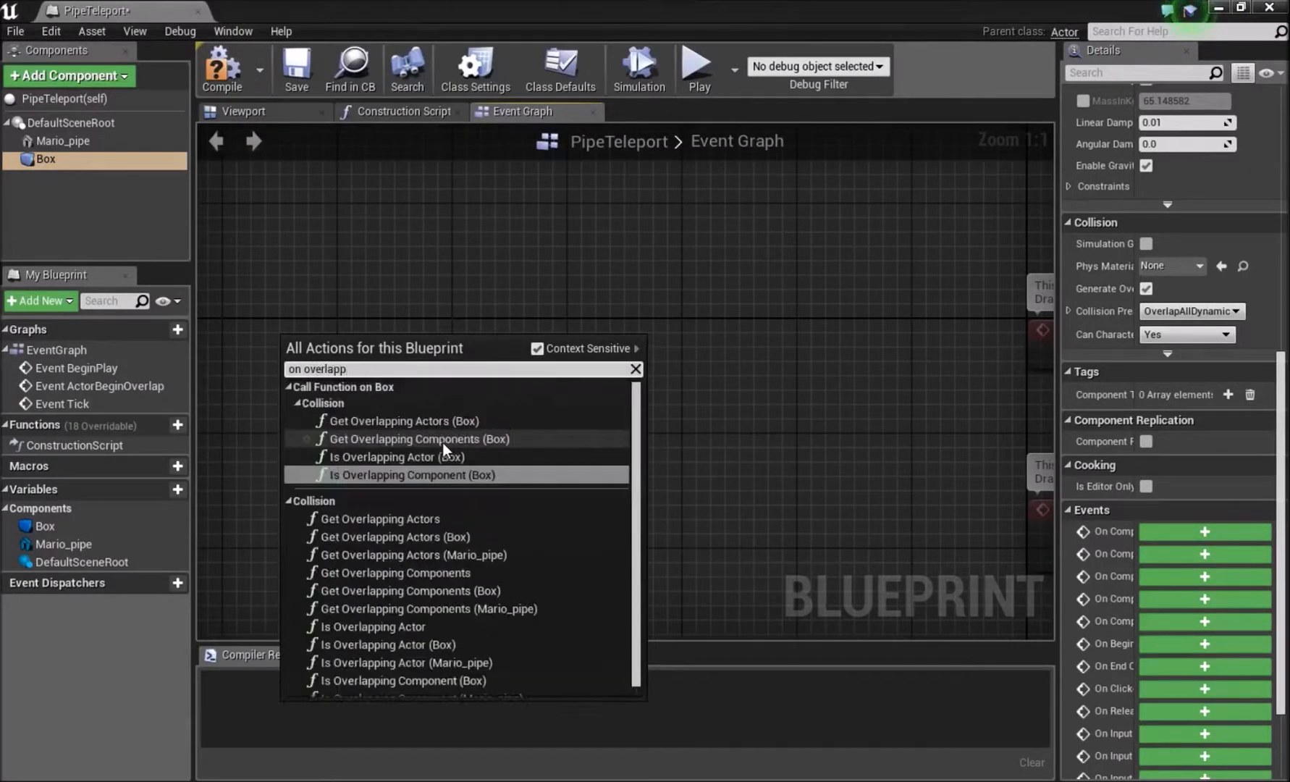
mouse_move(381, 519)
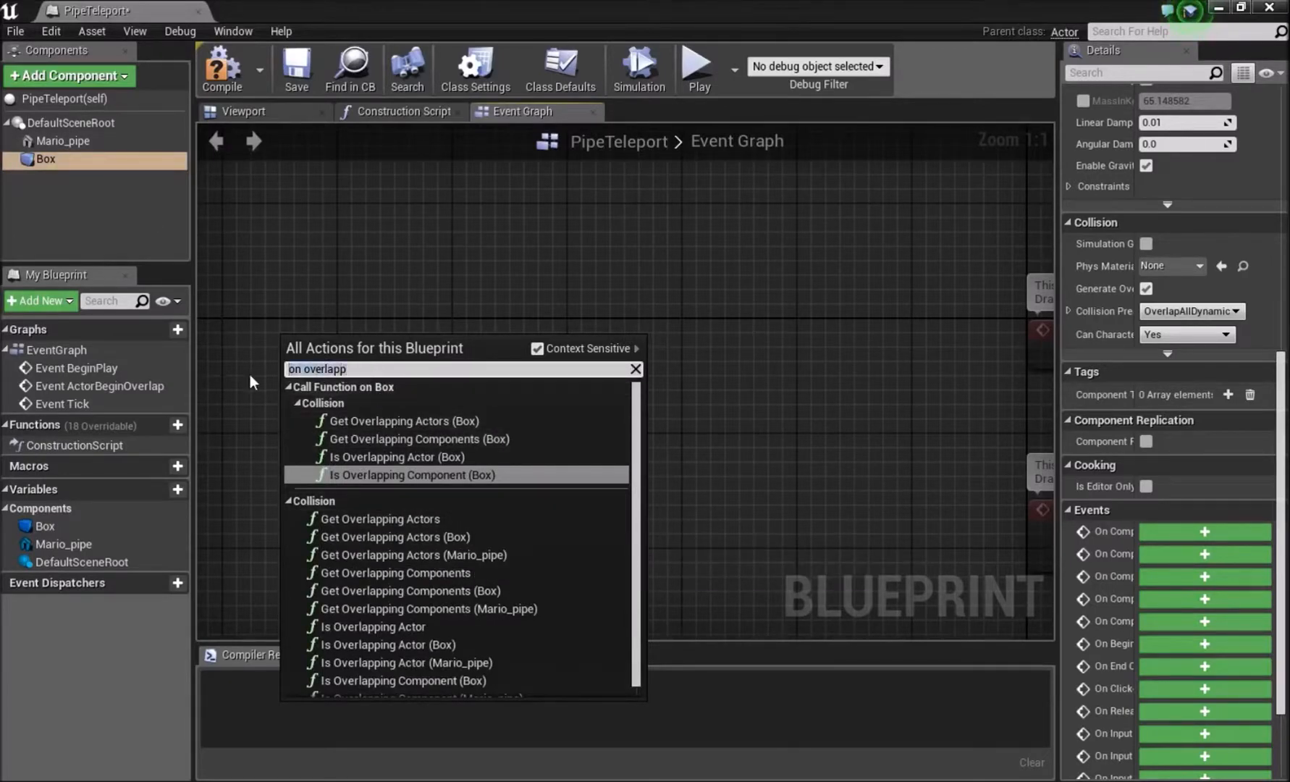
text(event on ov)
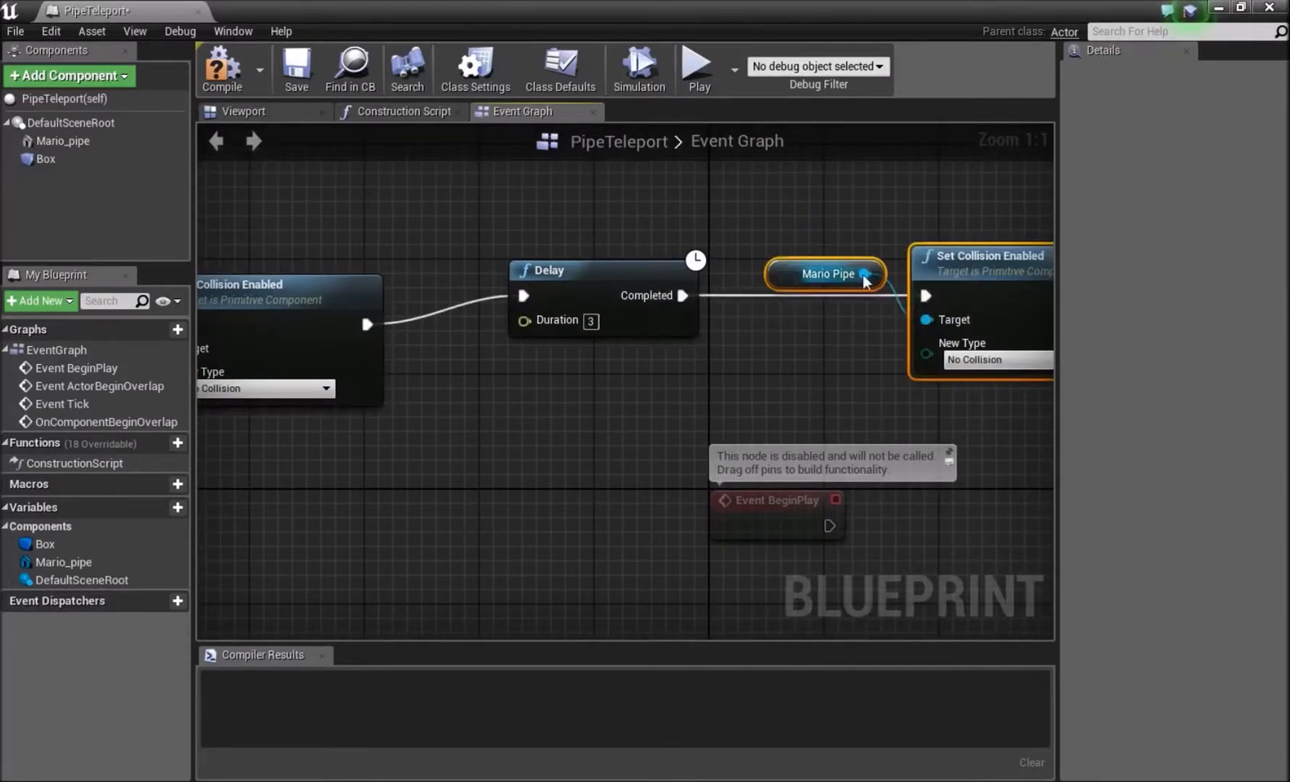
- Set the delayed Set Collision Enabled node to Collision Enabled (Query and Physics)
click(974, 330)
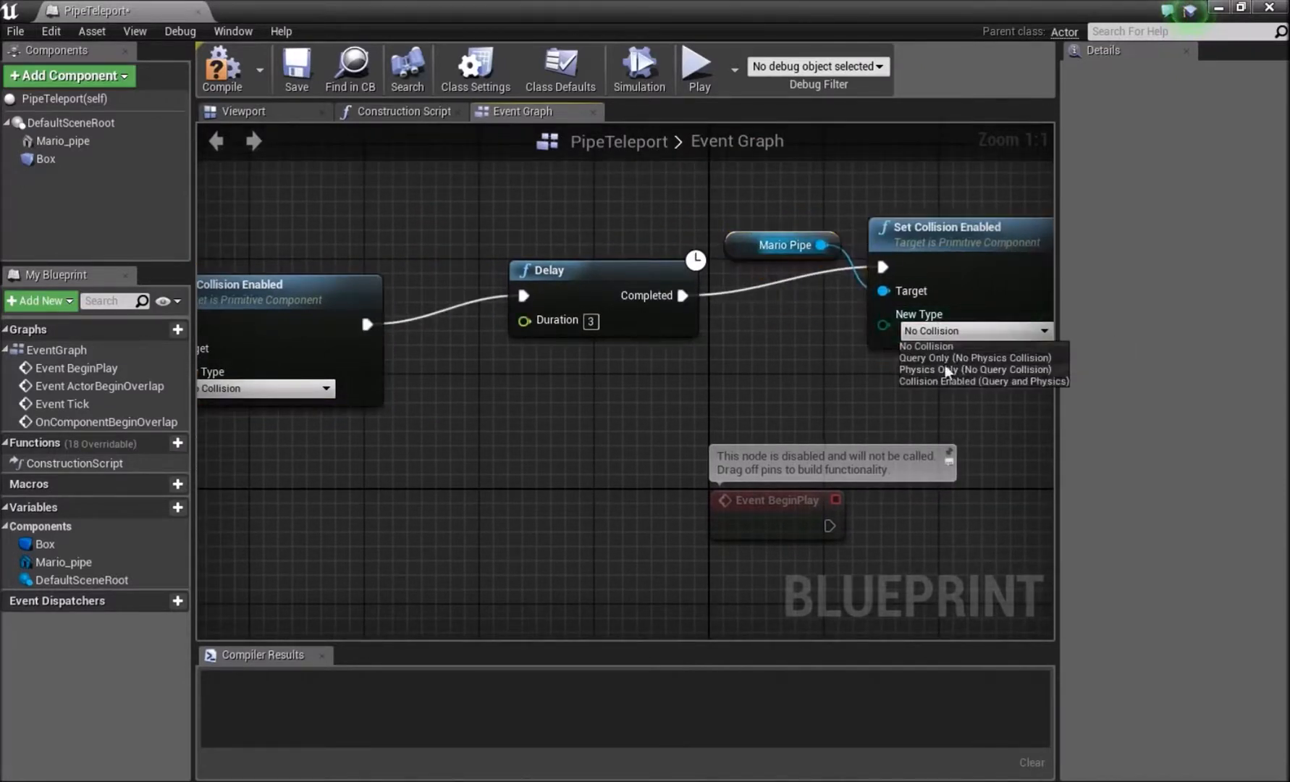
mouse_move(934, 379)
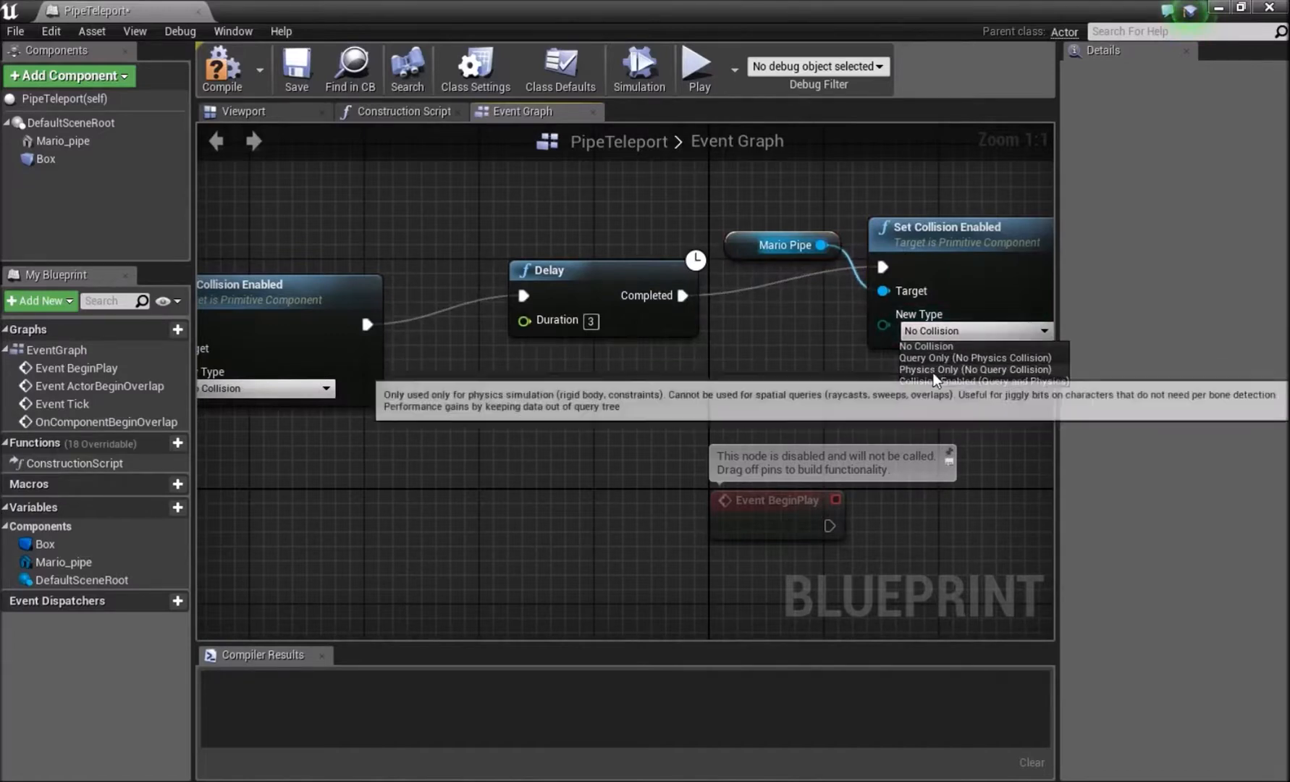
click(976, 381)
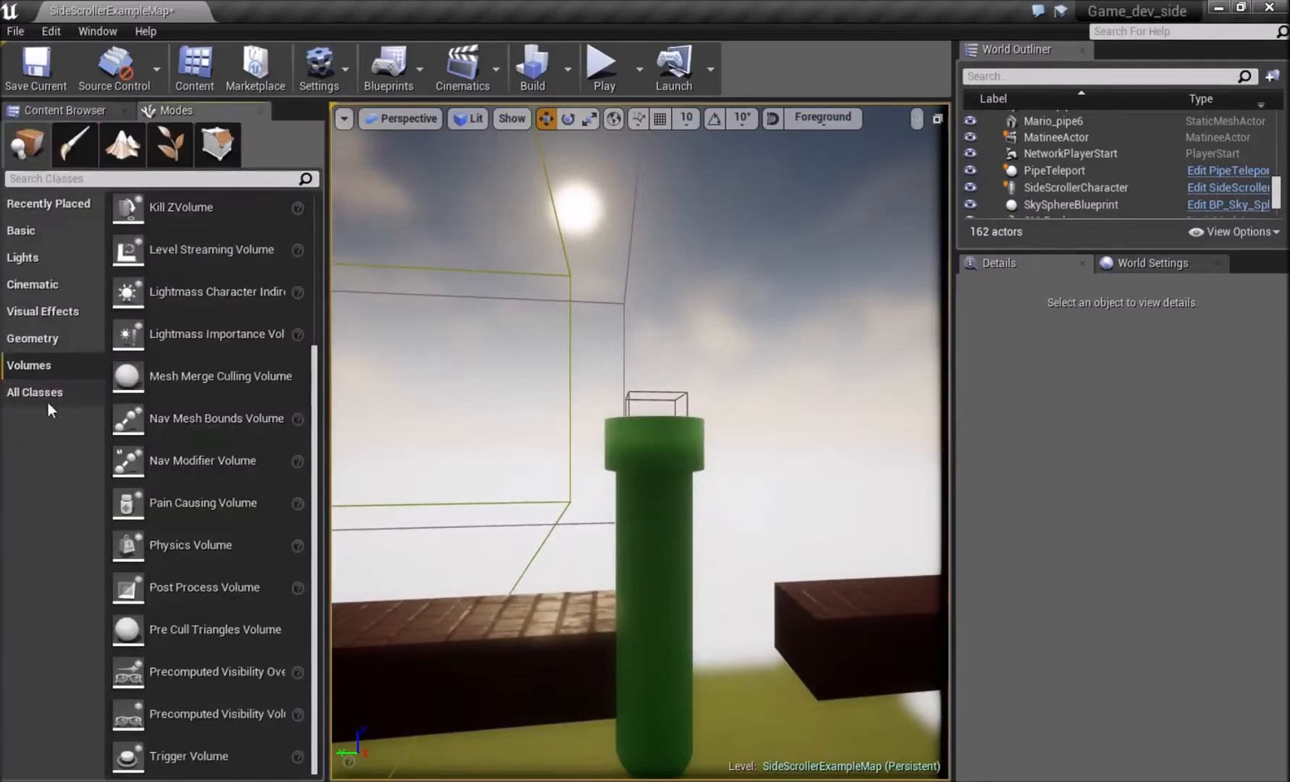
mouse_move(148, 418)
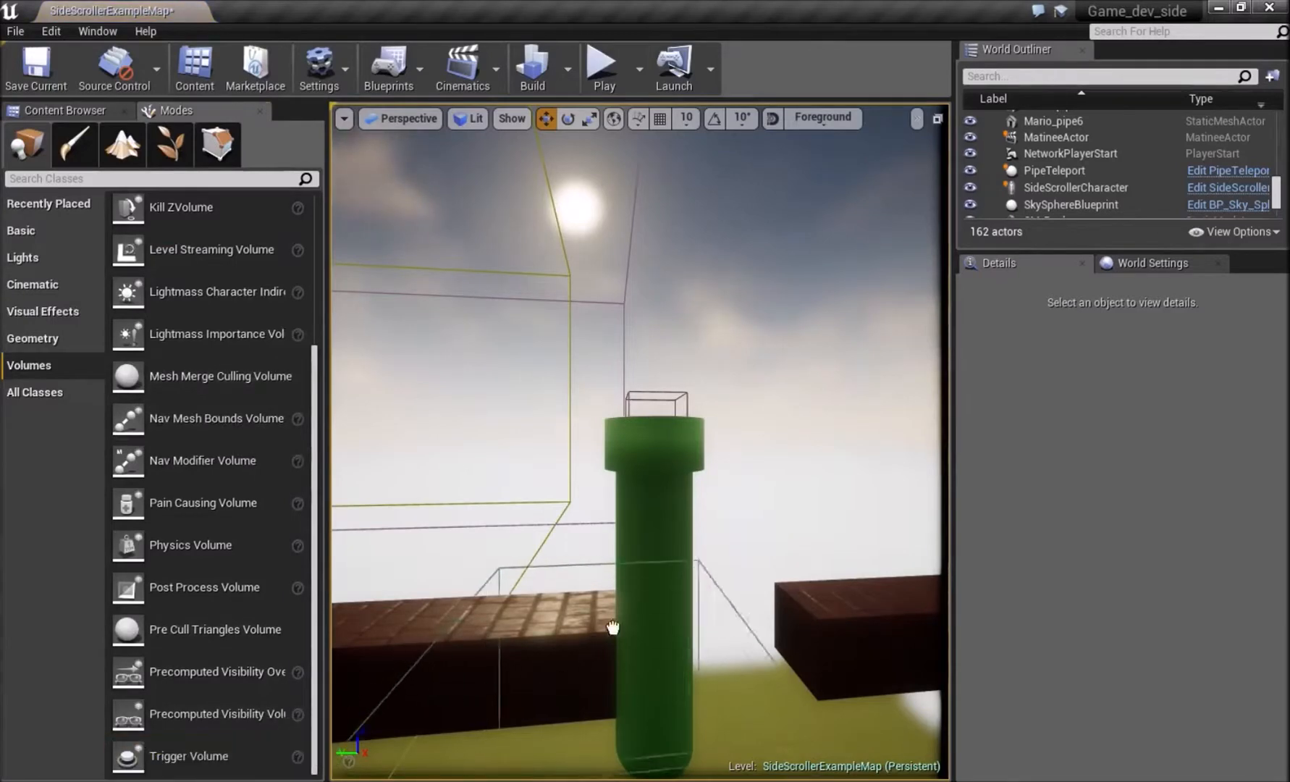
- Drop a Trigger Volume at the pipe and set its scale to 0.1
click(1061, 209)
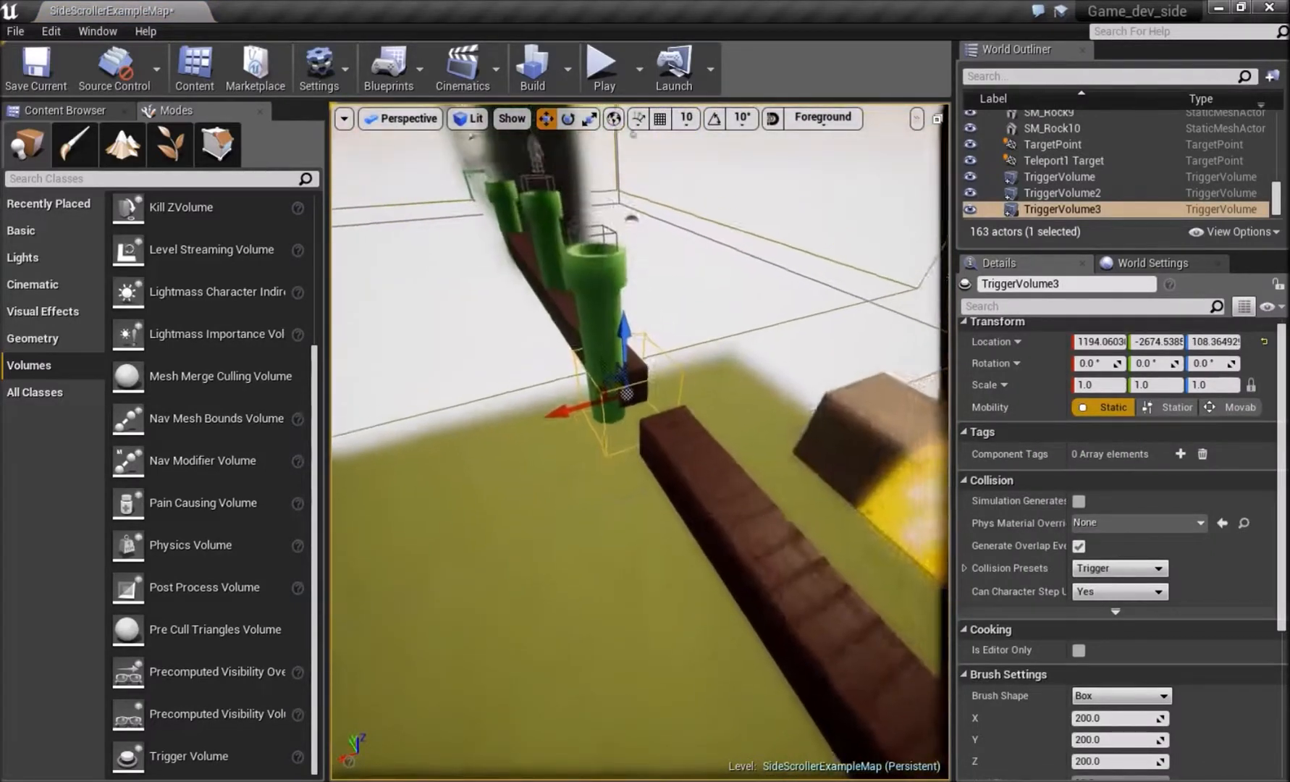
click(1056, 173)
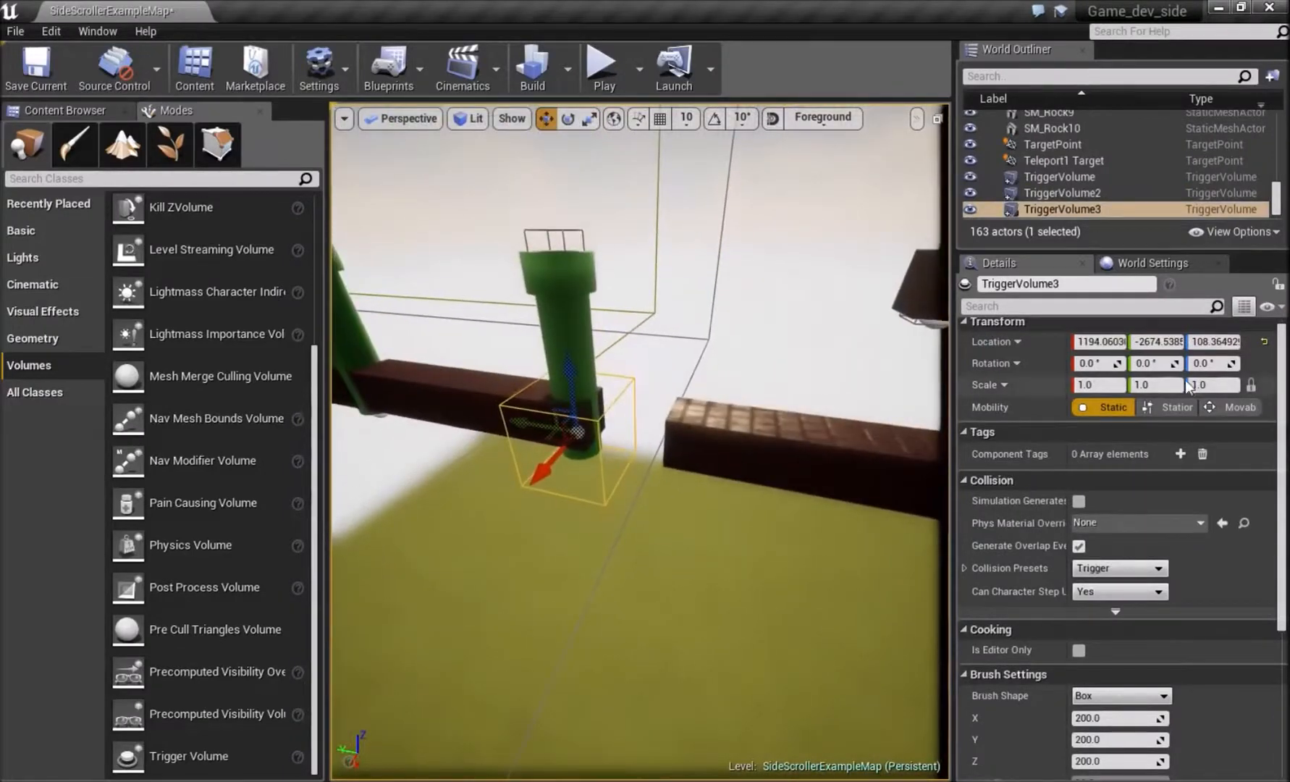
text(0.1)
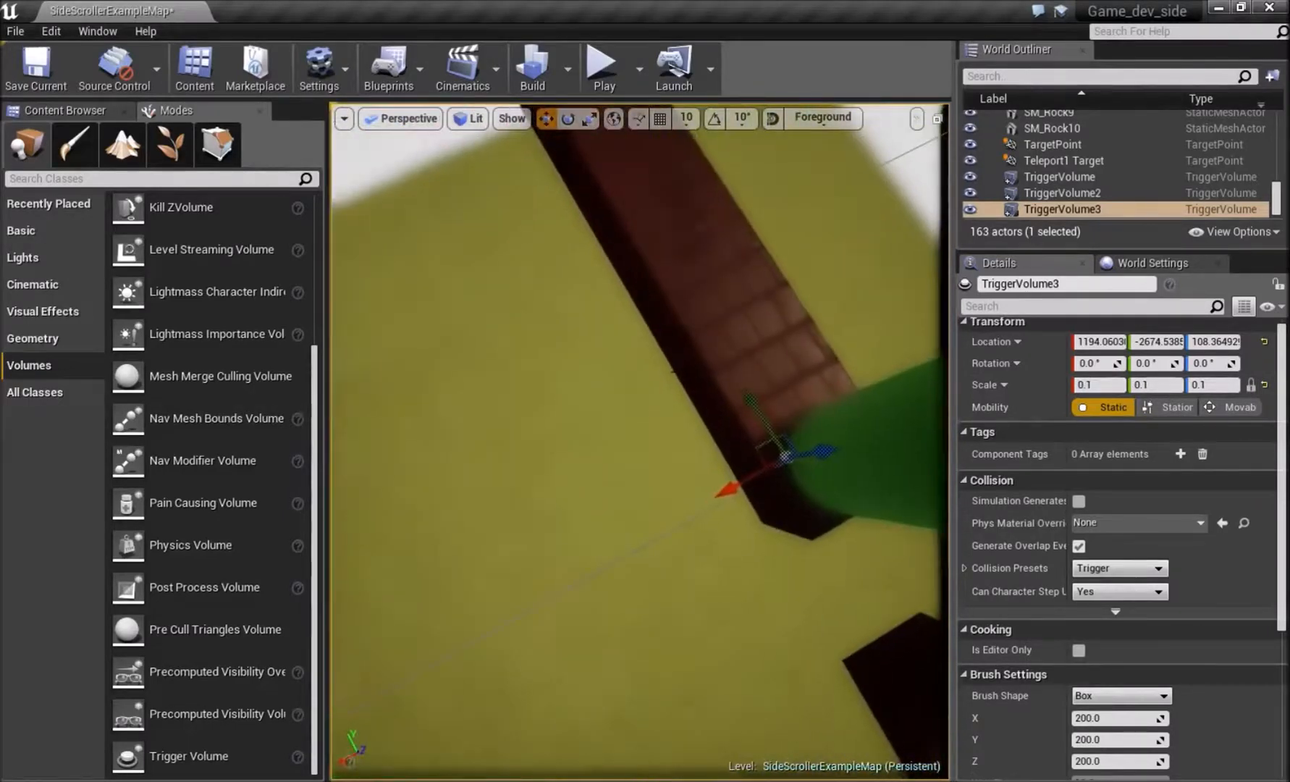
click(940, 117)
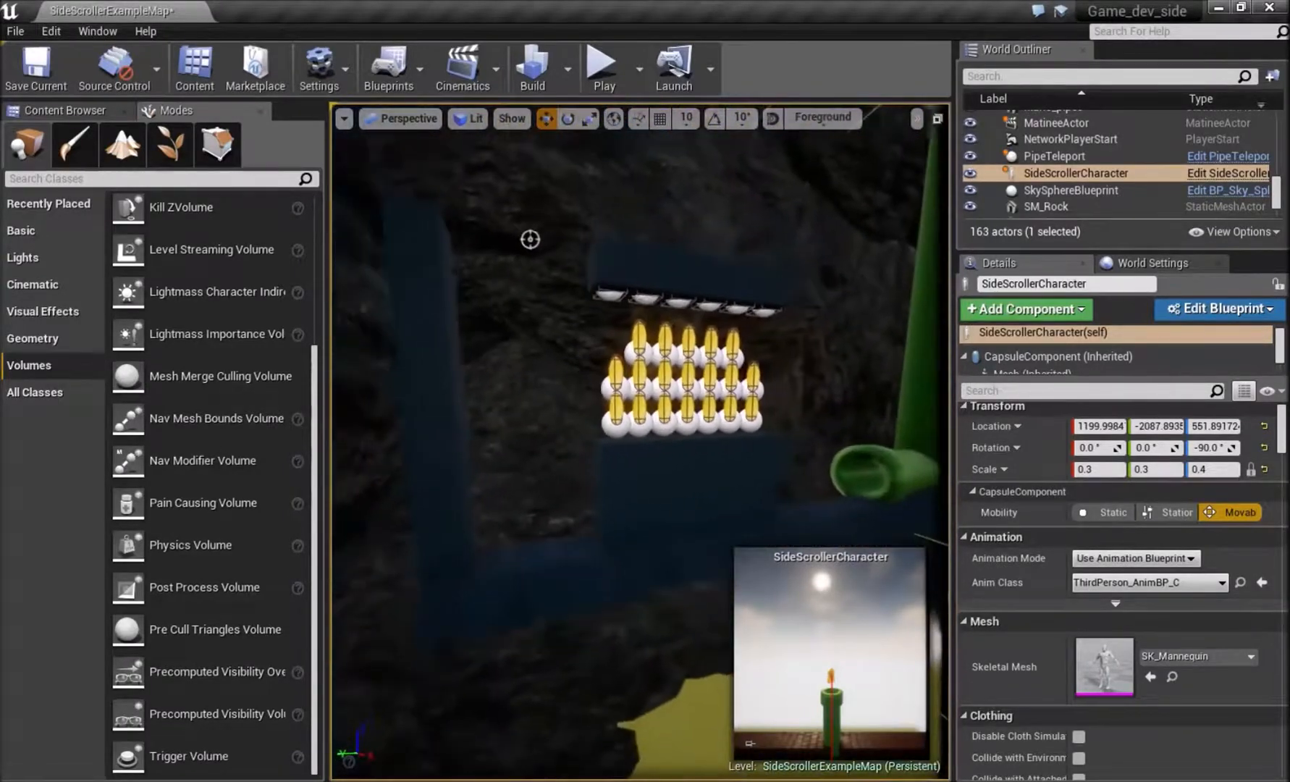
- Find Target Point in the Modes panel to place as the underground teleport destination
text(tar)
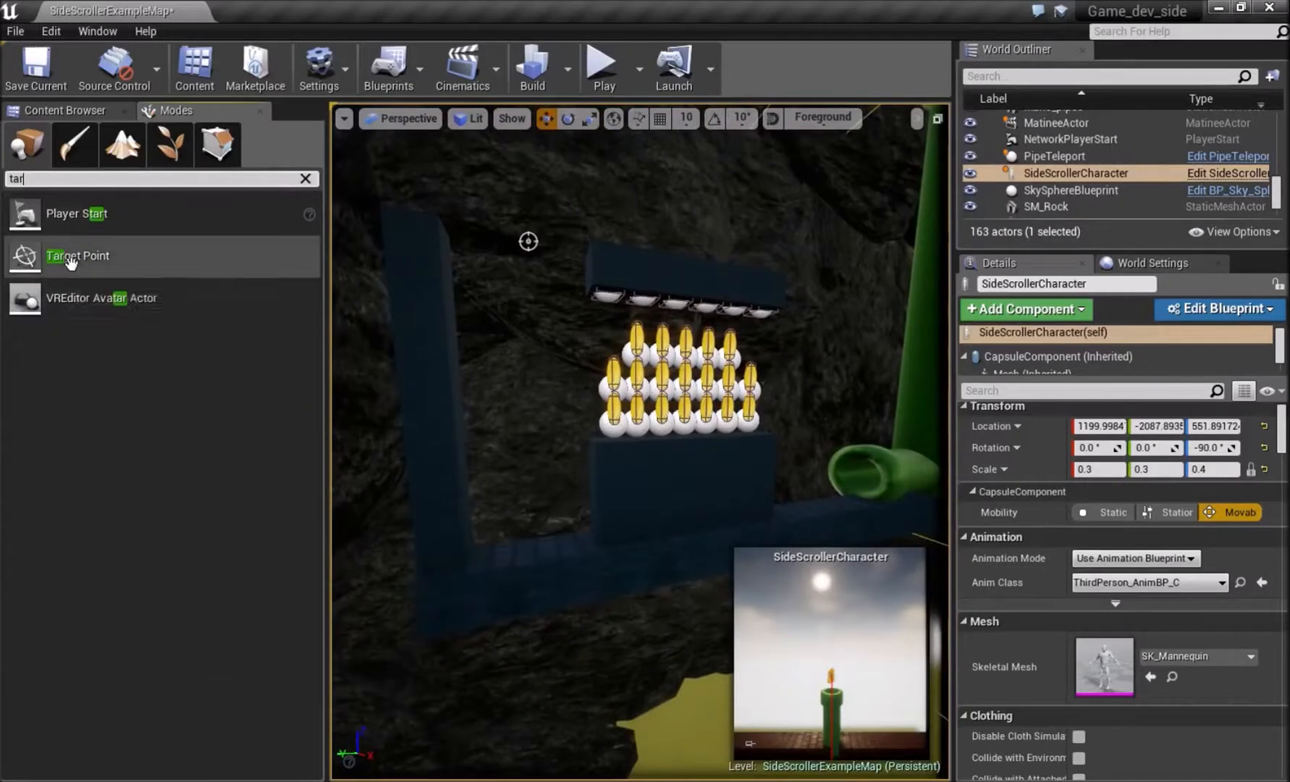
click(1063, 171)
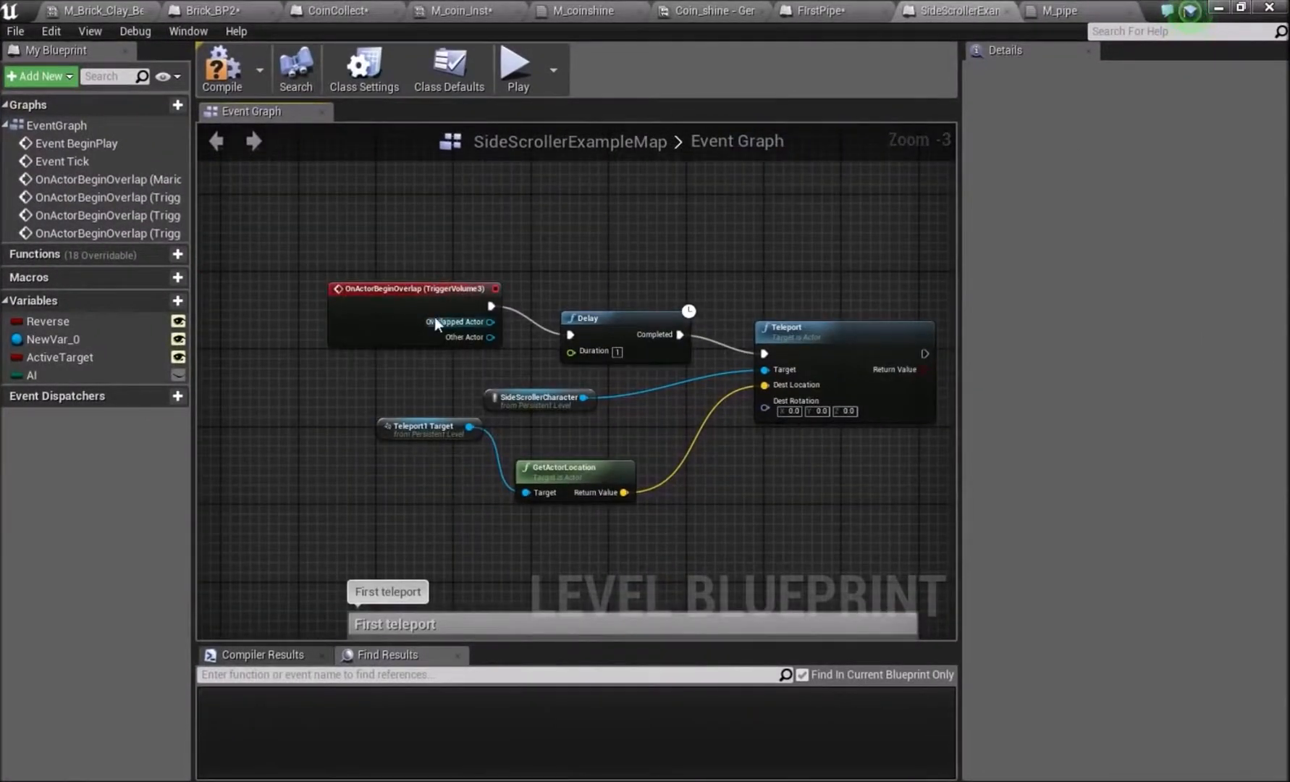
mouse_move(391, 289)
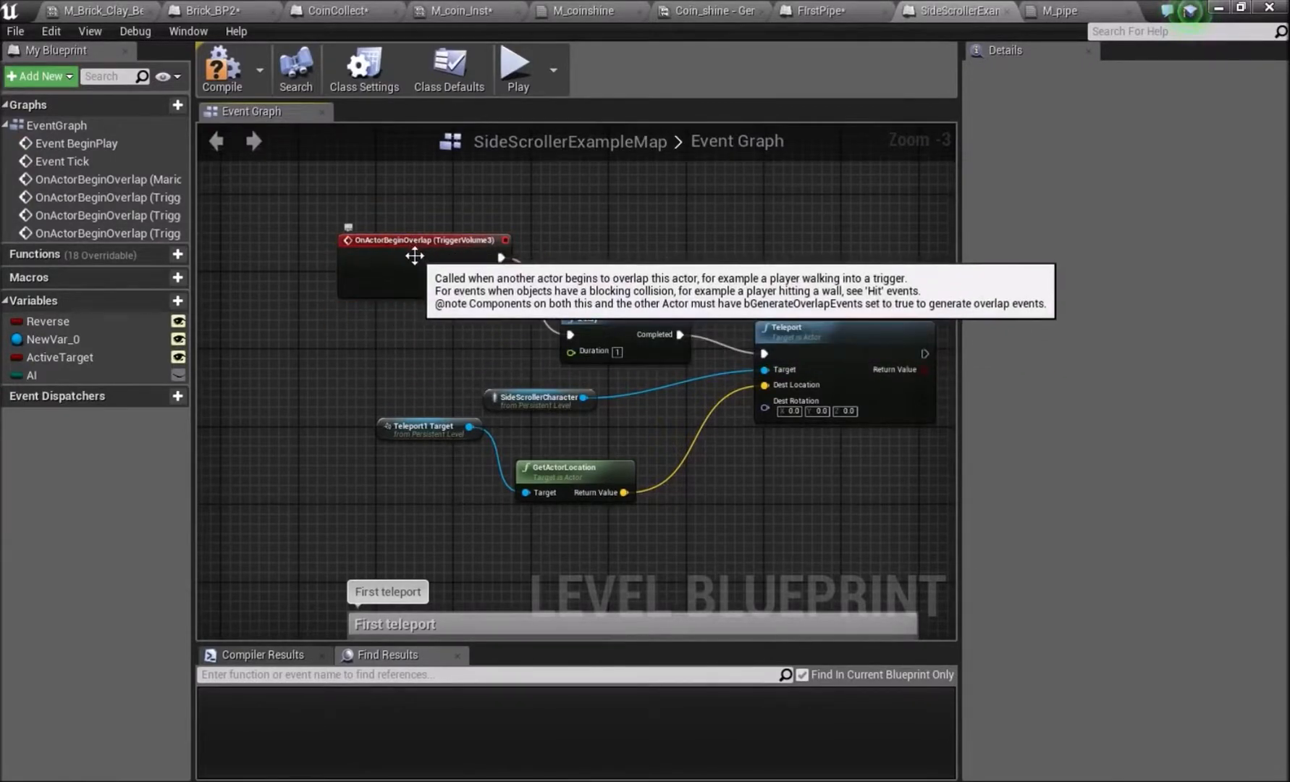
mouse_move(557, 253)
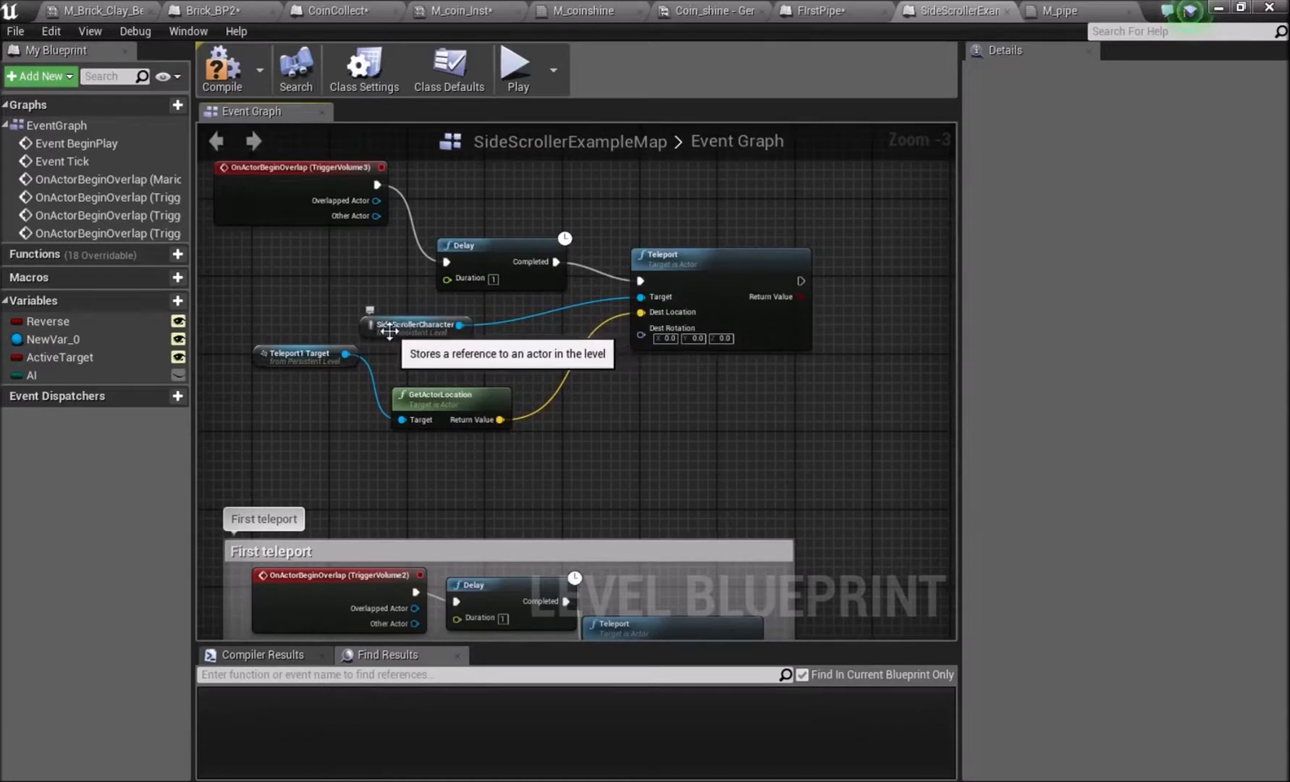
mouse_move(365, 398)
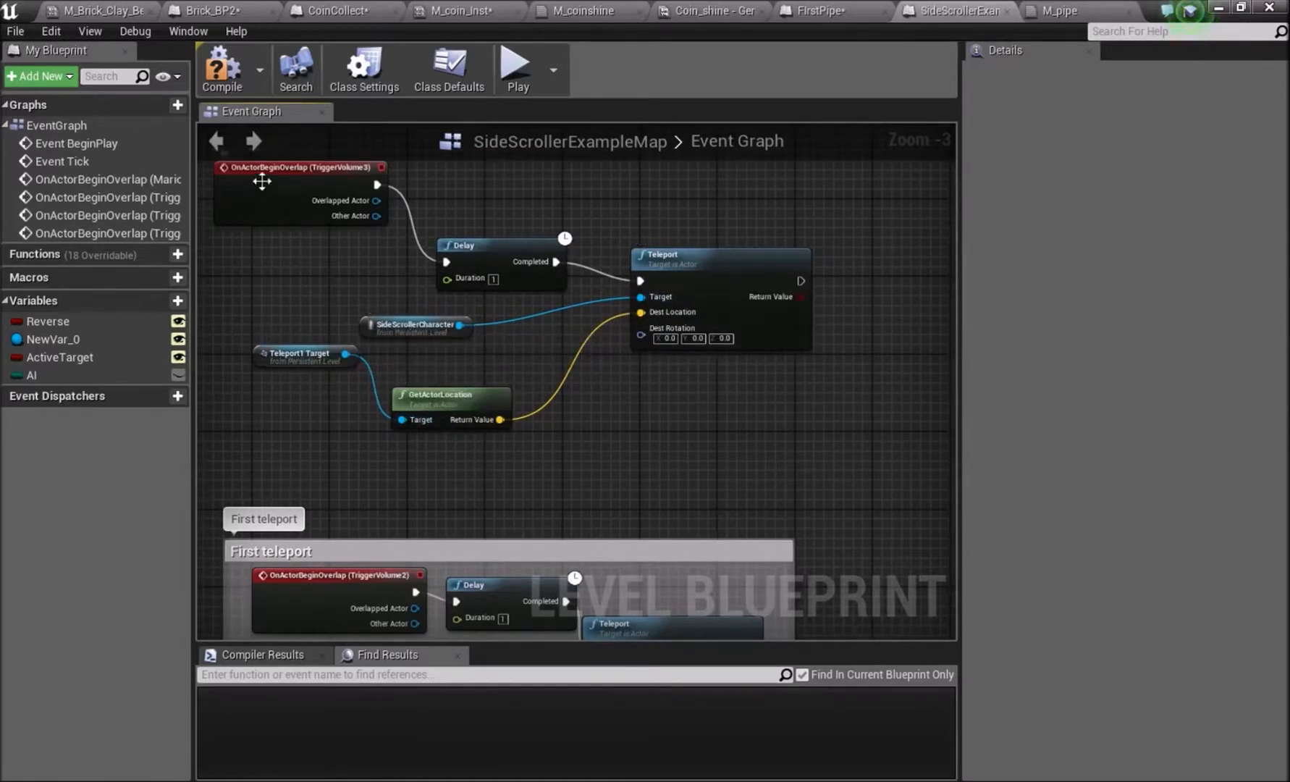
mouse_move(679, 194)
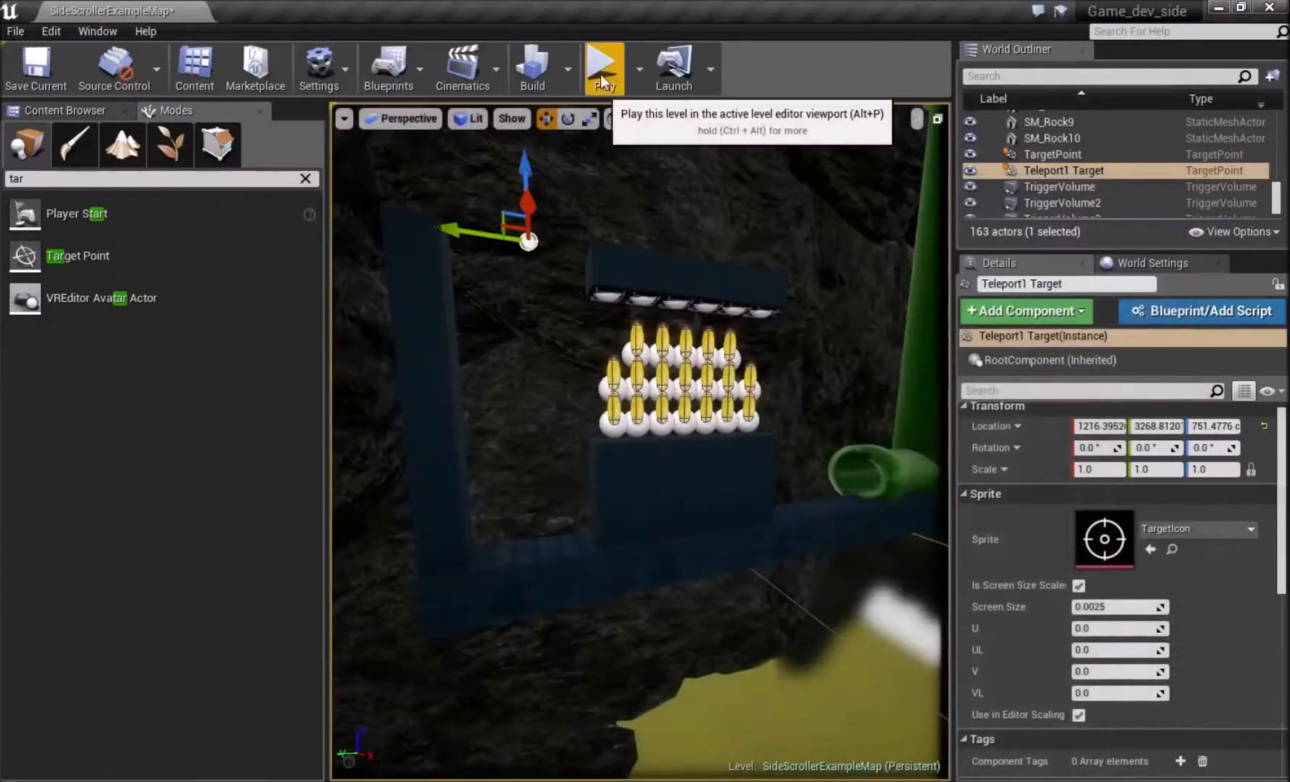
- Add an F keyboard event node to the PipeTeleport Event Graph
click(603, 68)
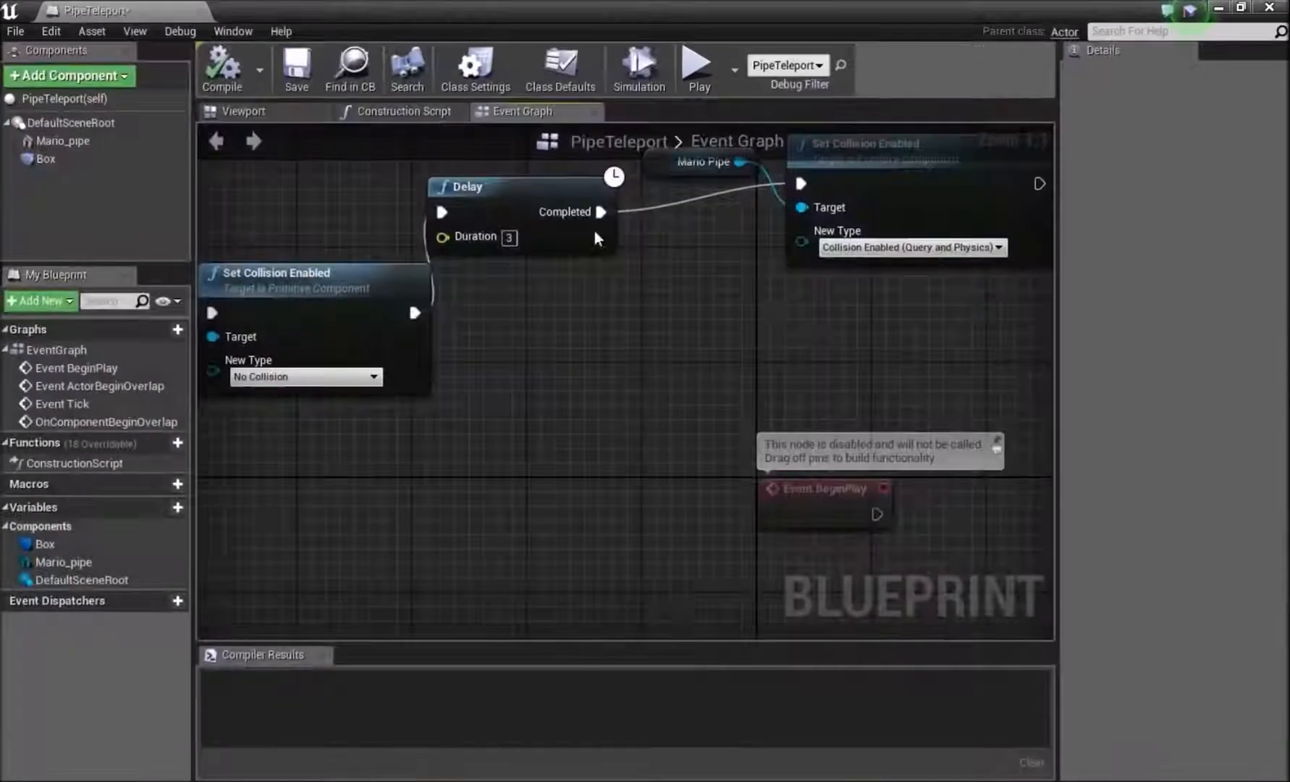
scroll(down, 3)
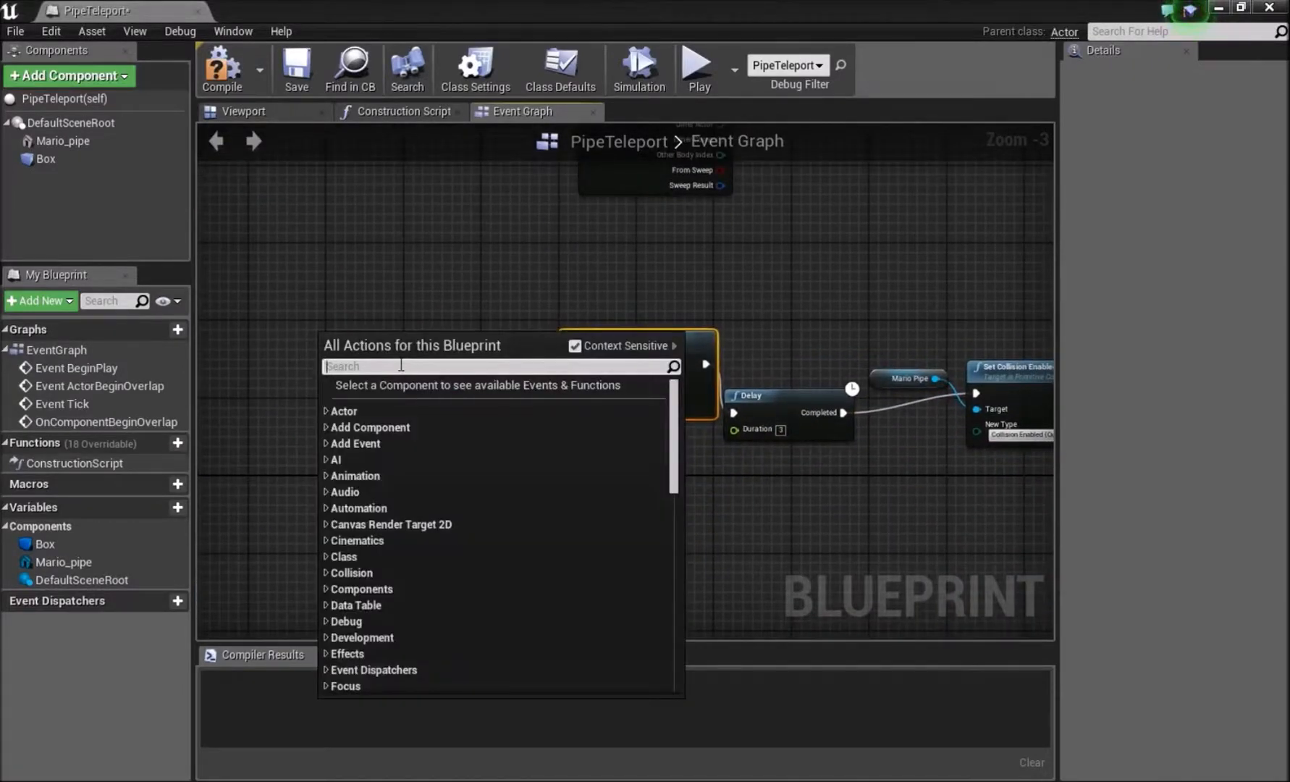
text(f input)
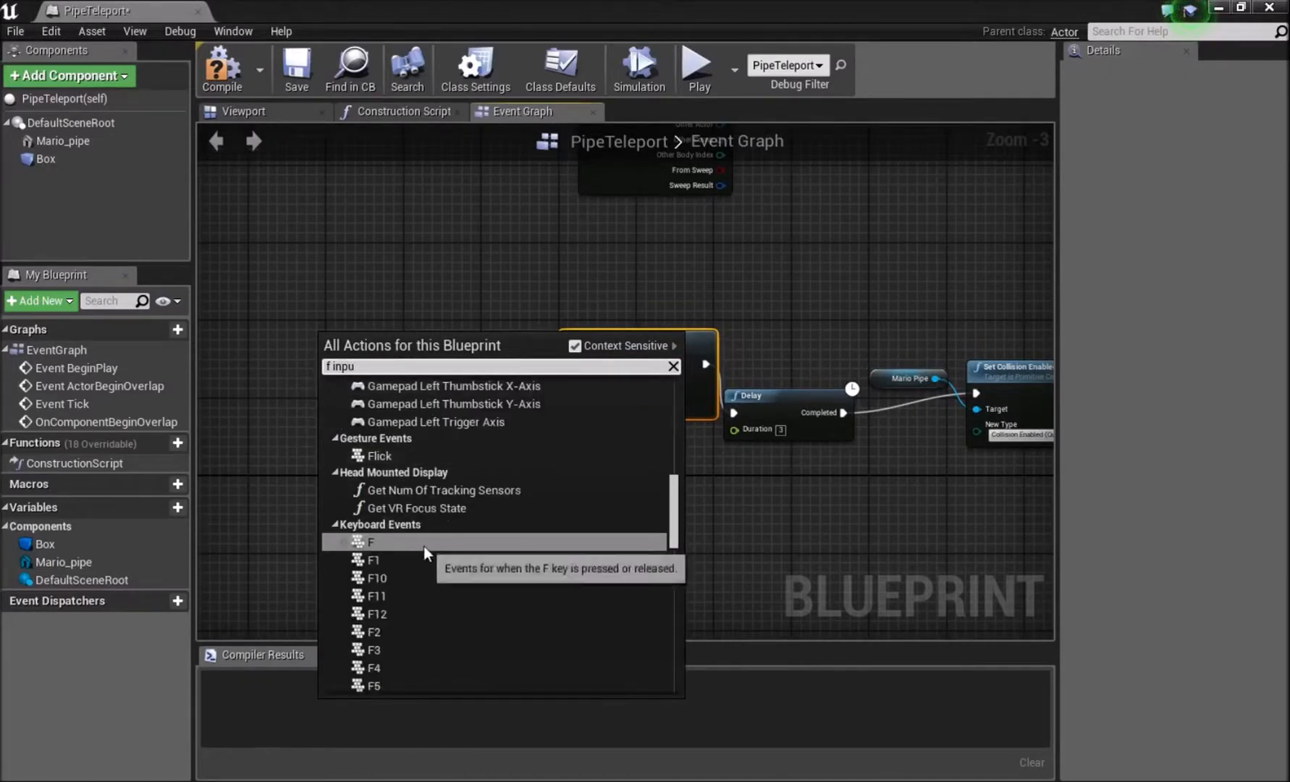
click(370, 542)
text(enable inp)
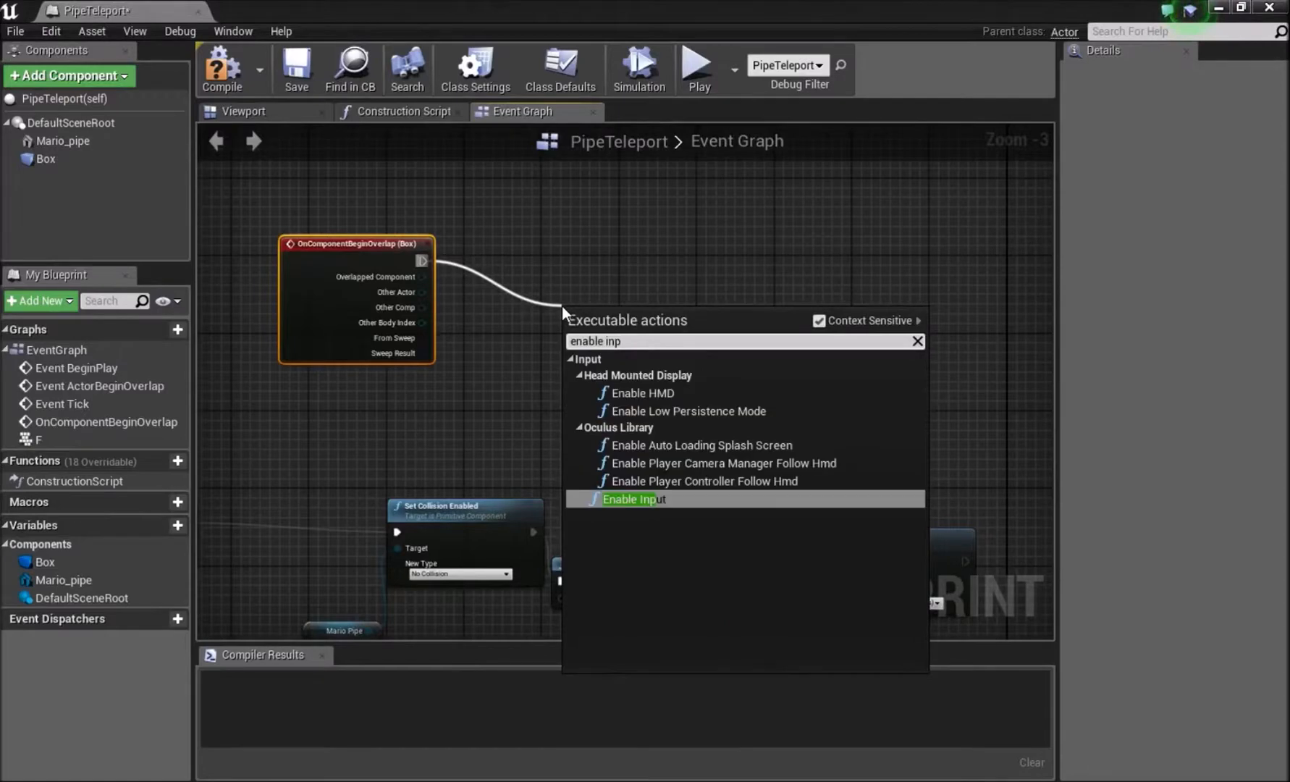
- Wire the box overlap to Enable Input and add a Get Player Controller node
click(634, 498)
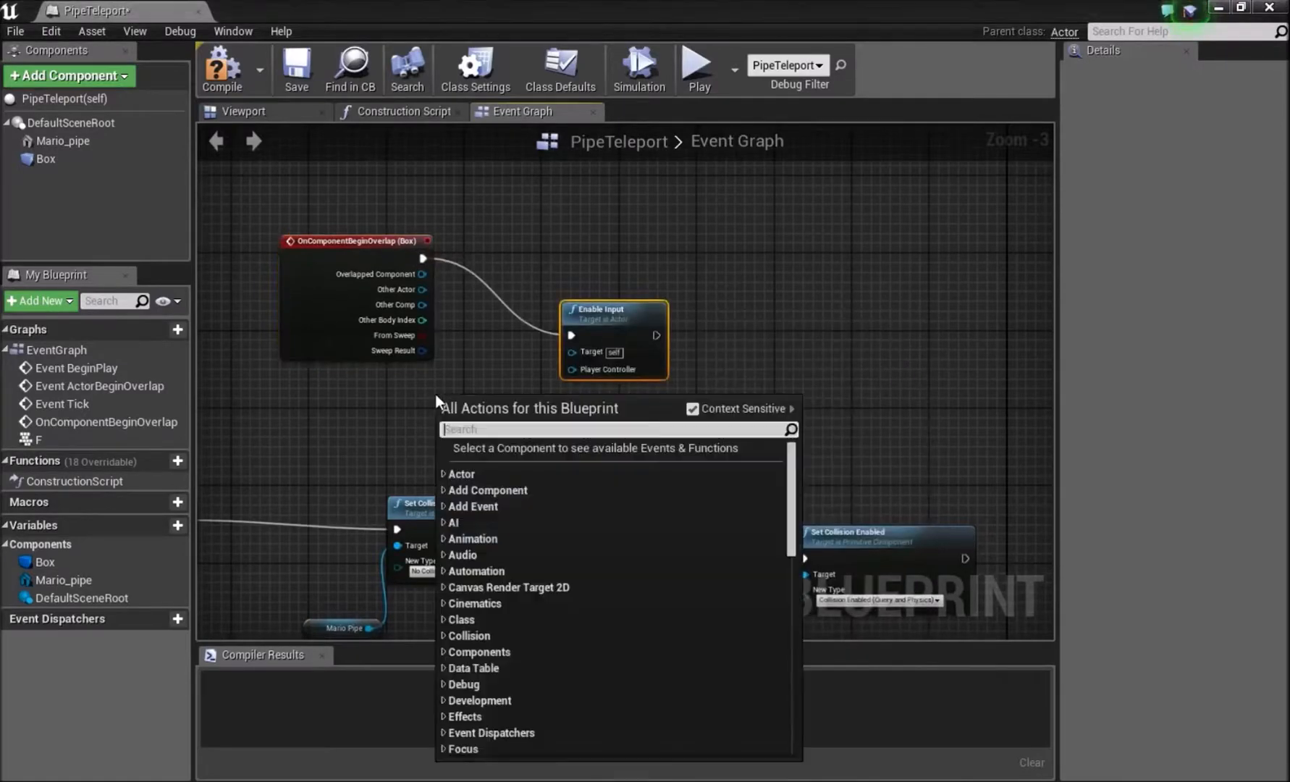
text(get player con)
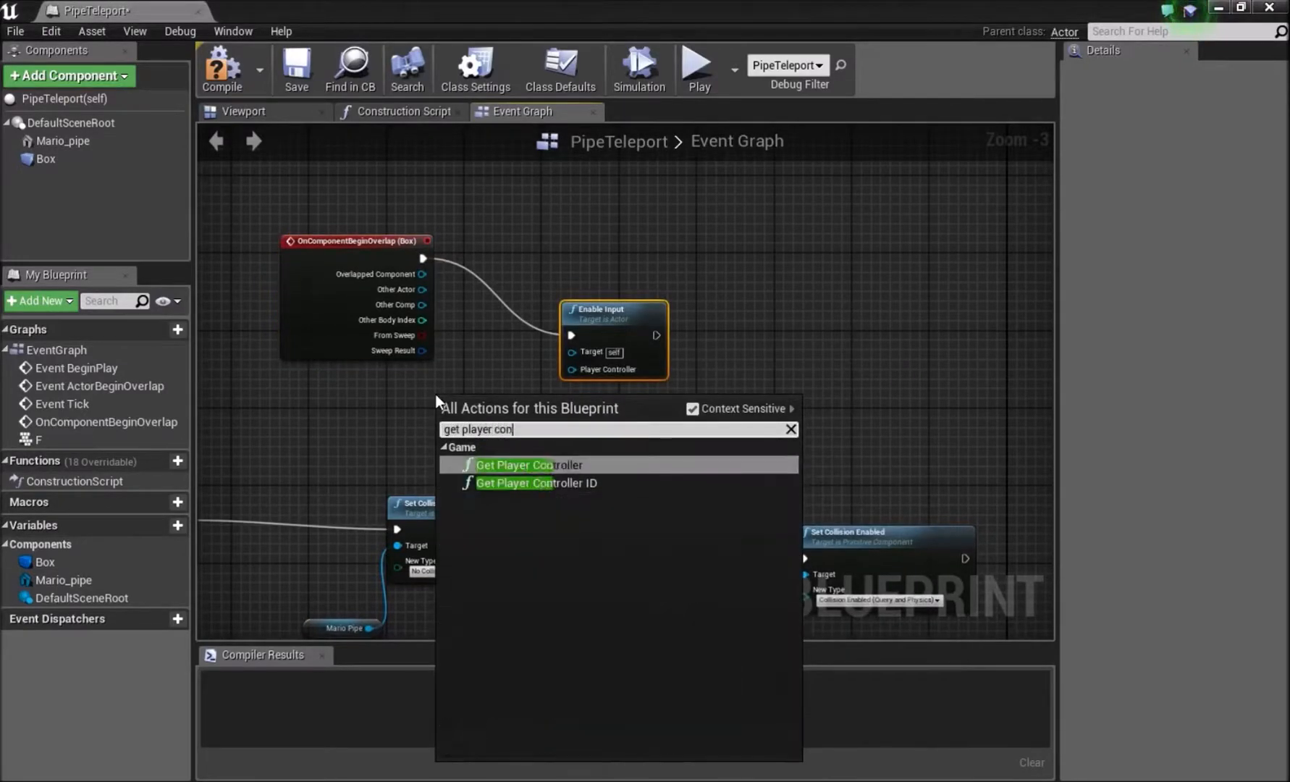
click(529, 465)
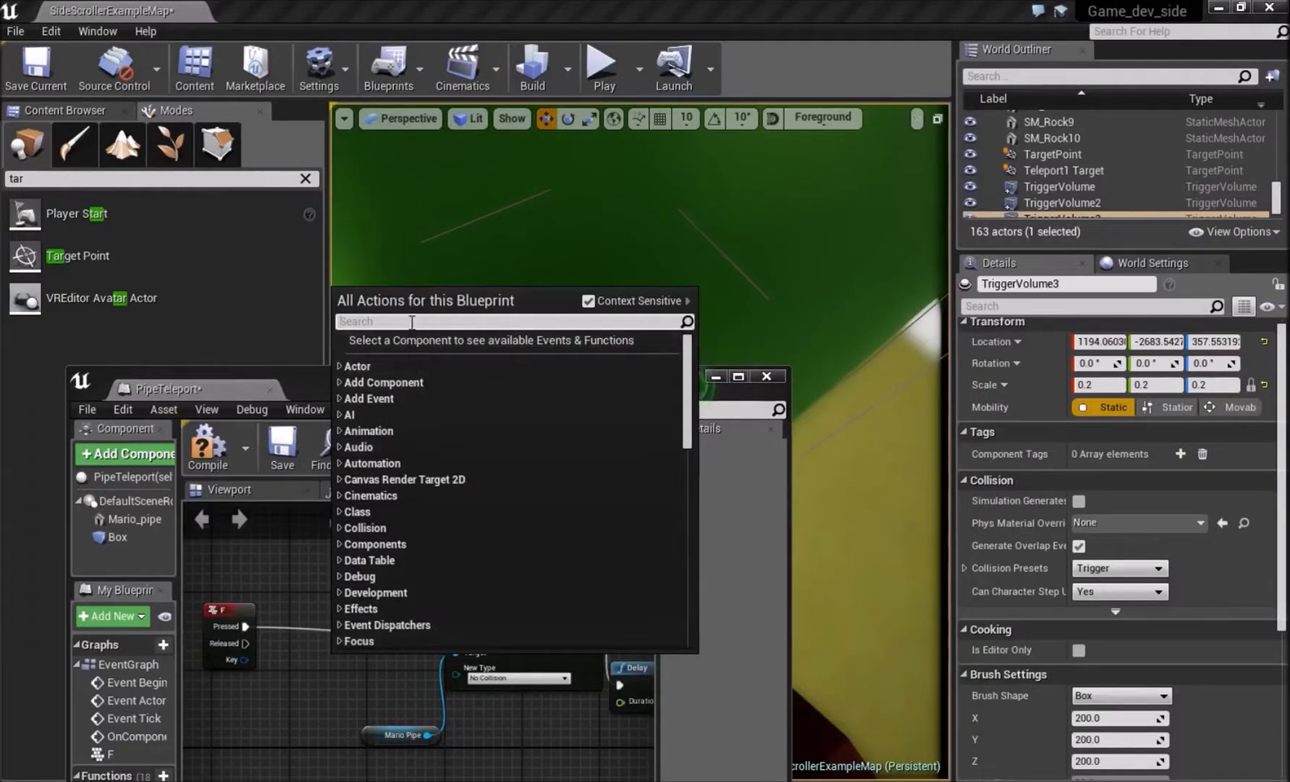
- Add Event ActorEndOverlap wired to a Disable Input node
text(on end ov)
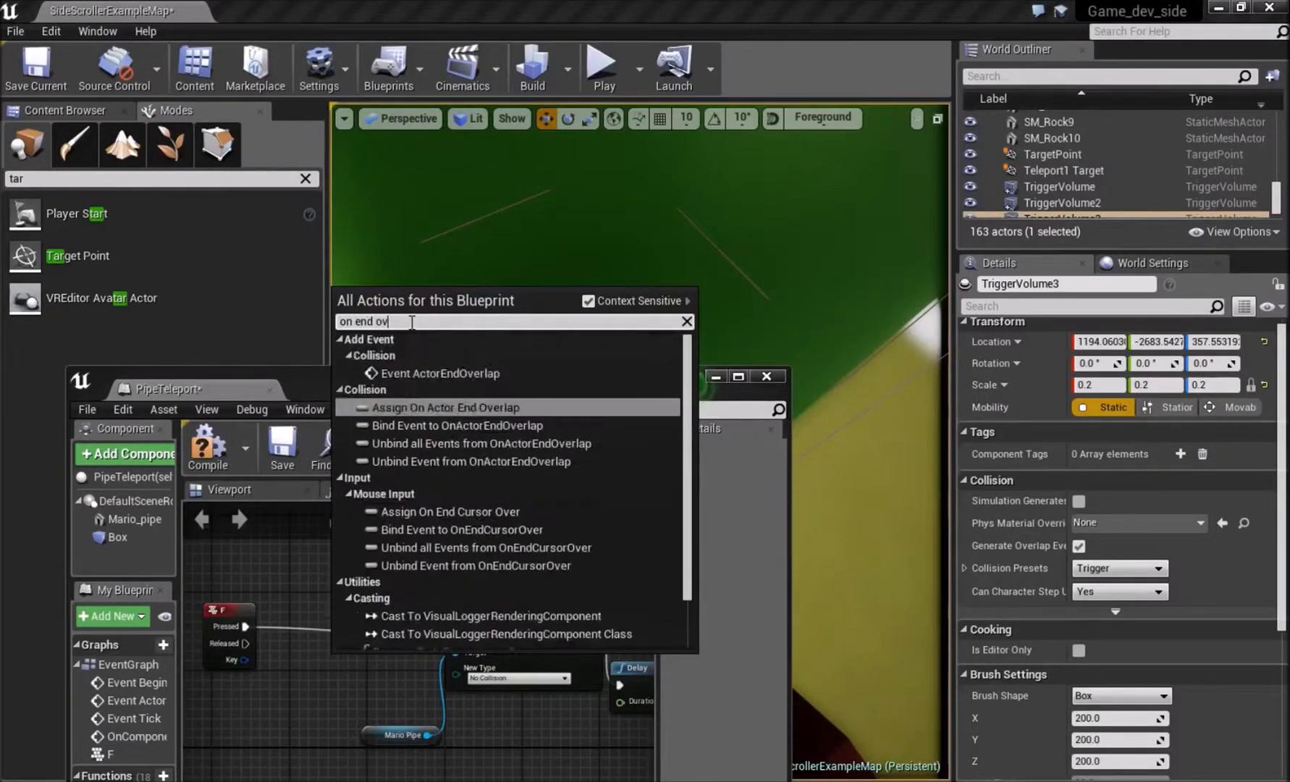
click(443, 407)
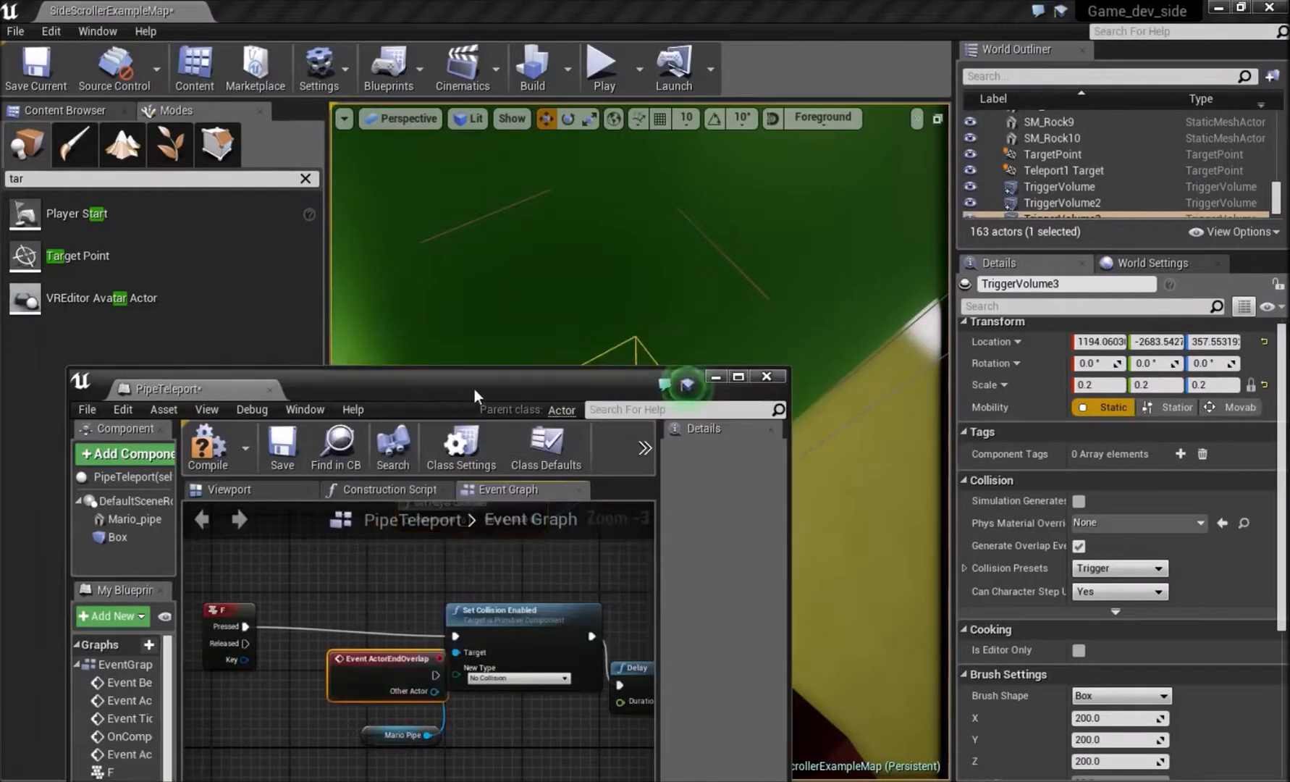
click(738, 376)
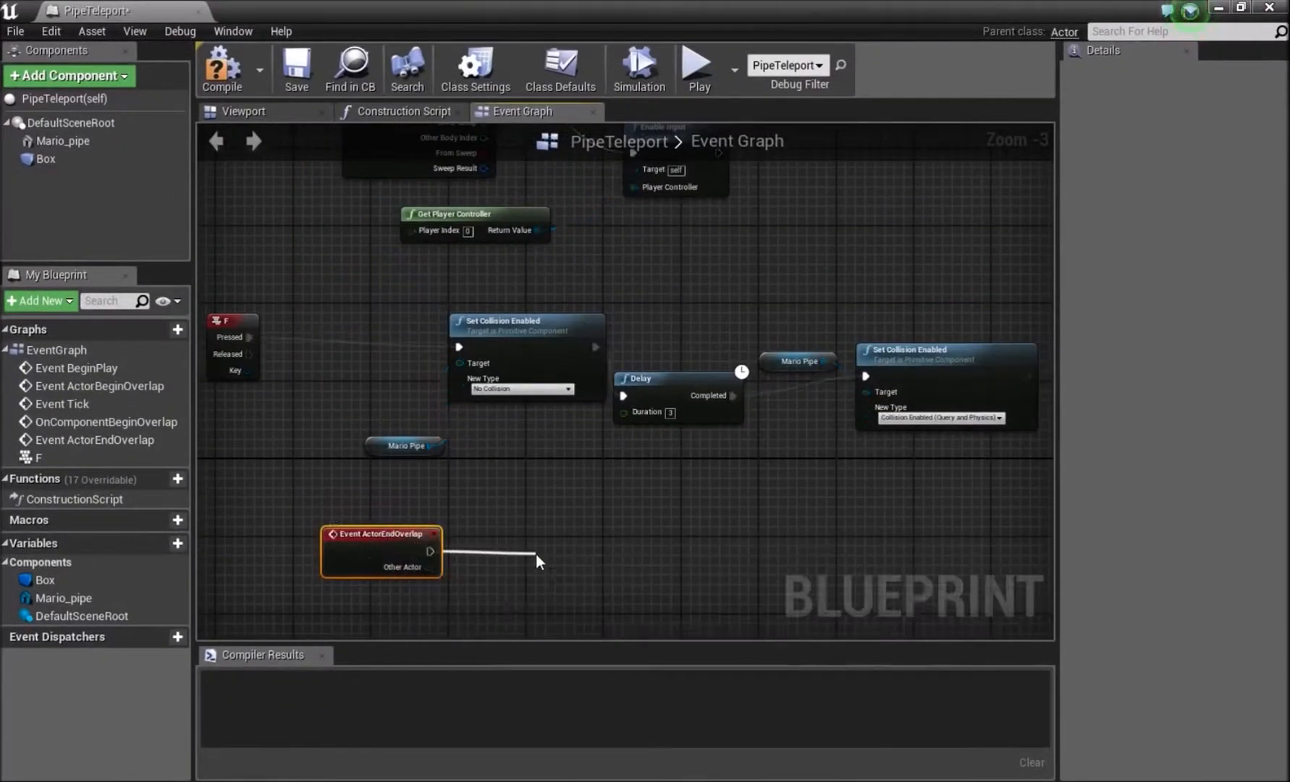
text(disb)
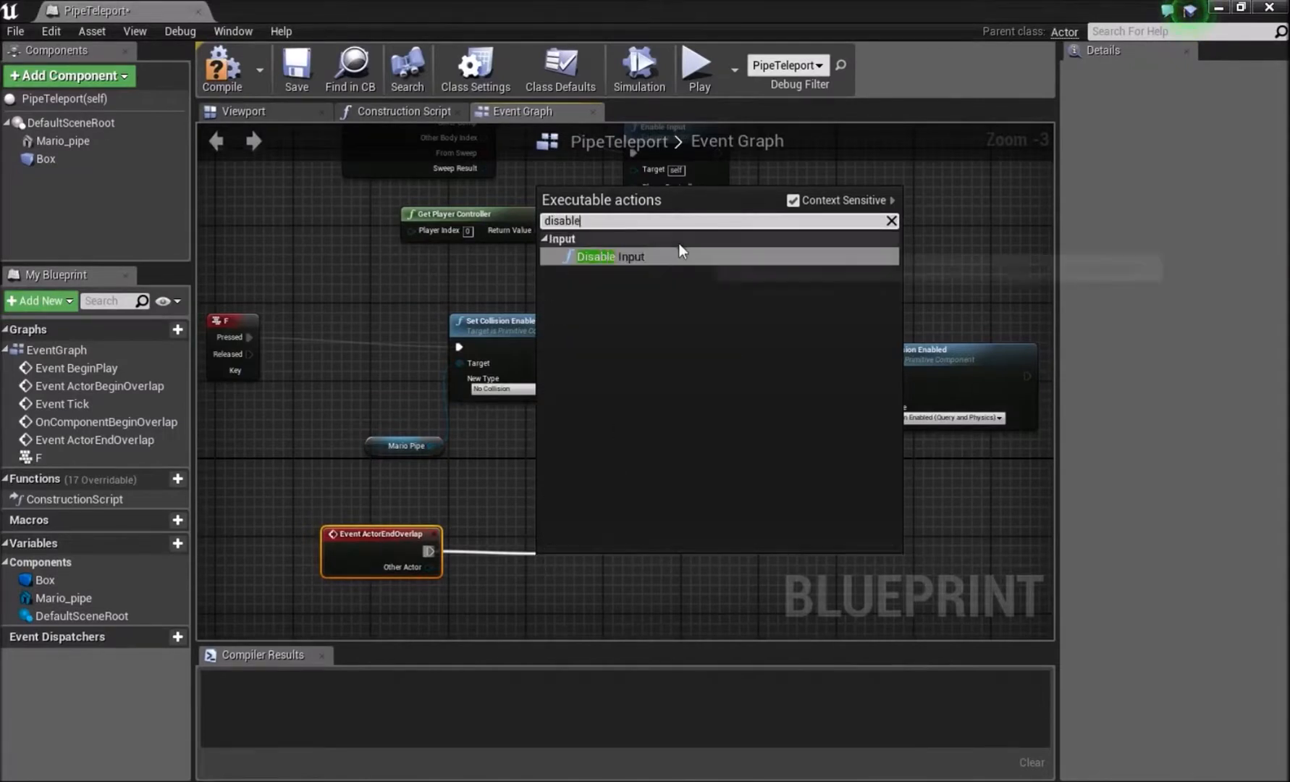
click(597, 256)
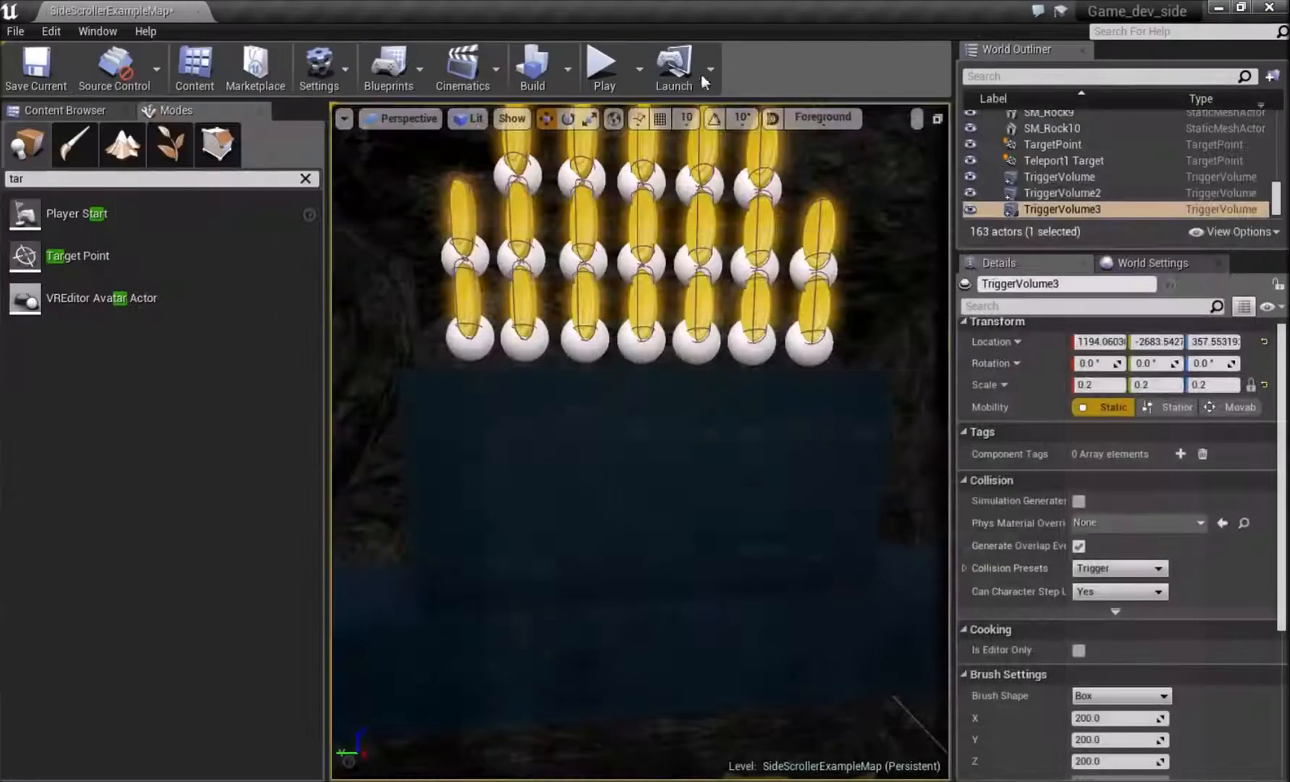
- Open the level blueprint from the Blueprints toolbar menu to view the TriggerVolume3 teleport graph
click(389, 68)
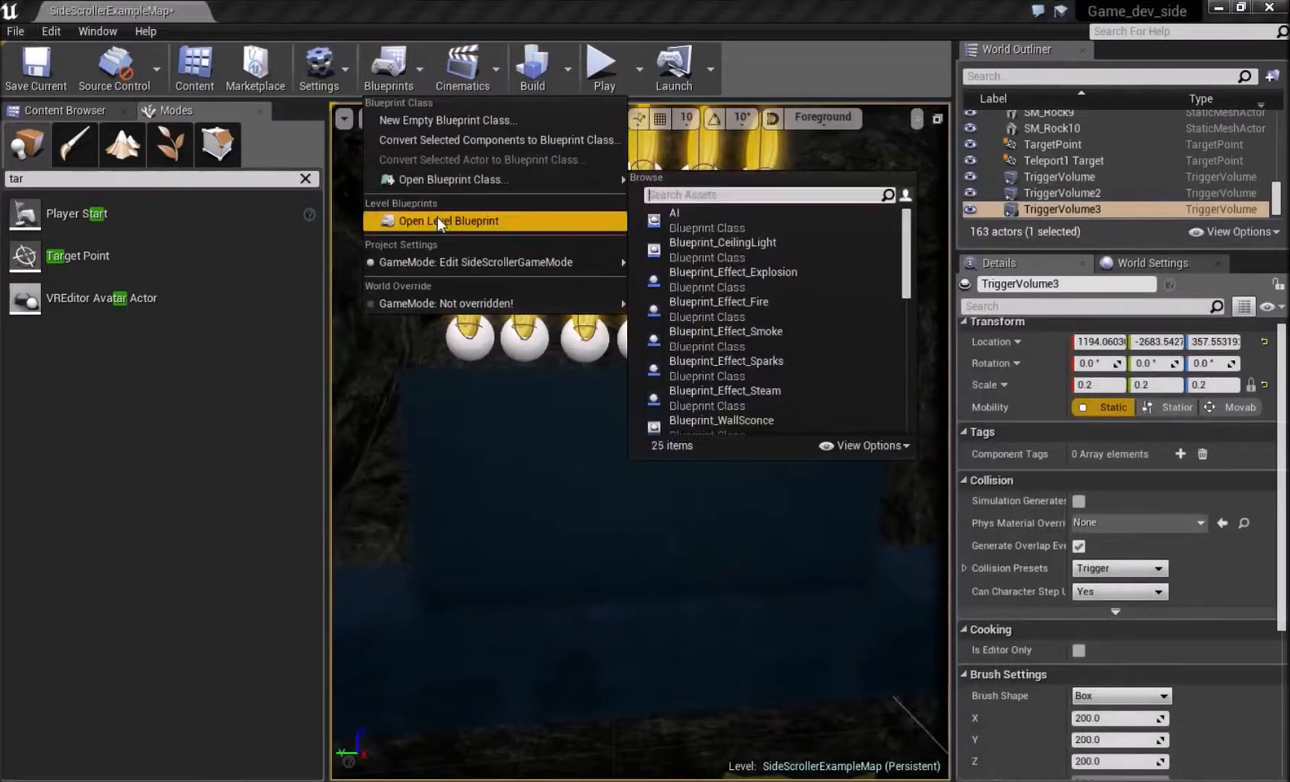
click(448, 220)
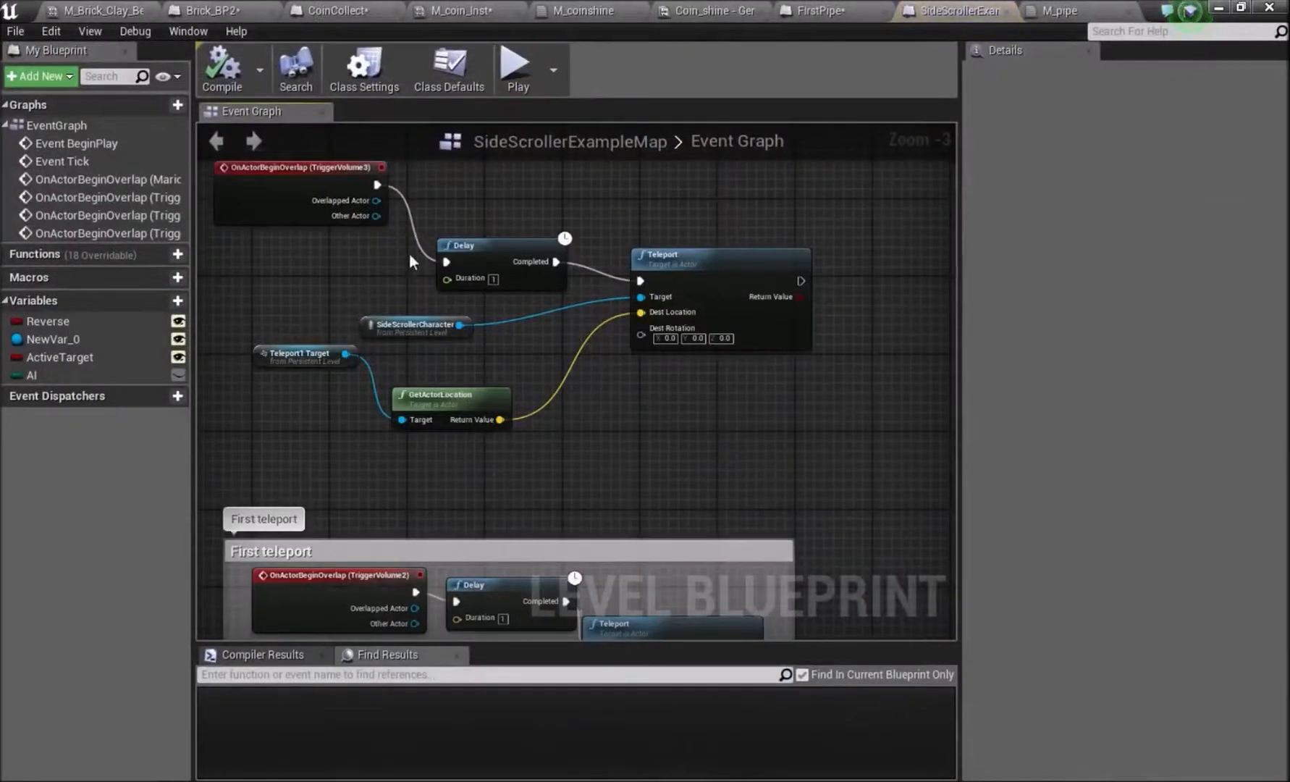